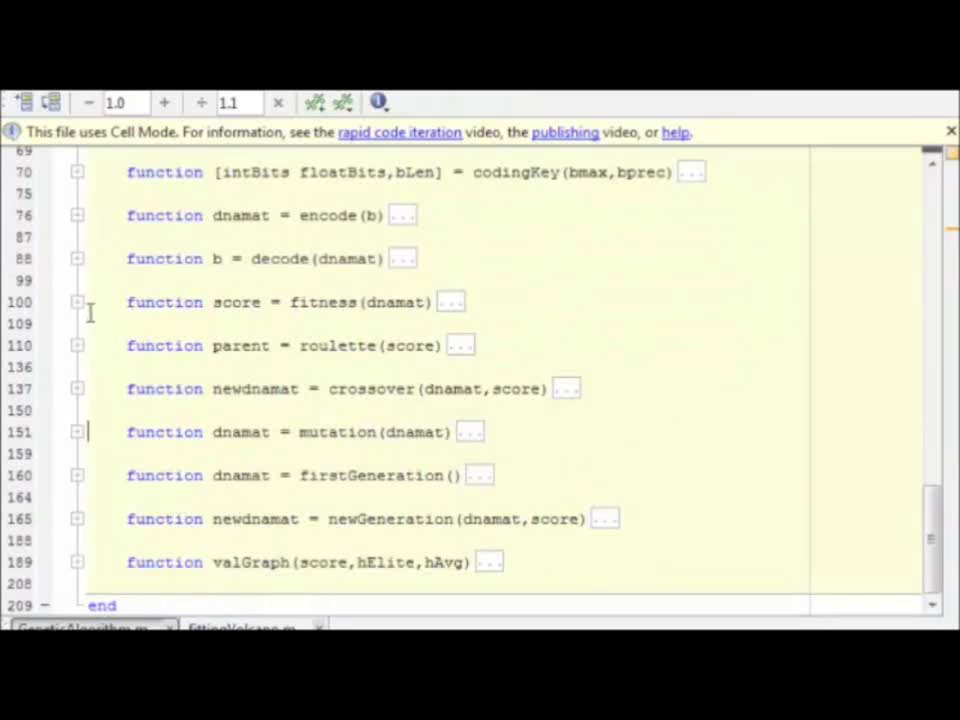
mouse_move(78, 402)
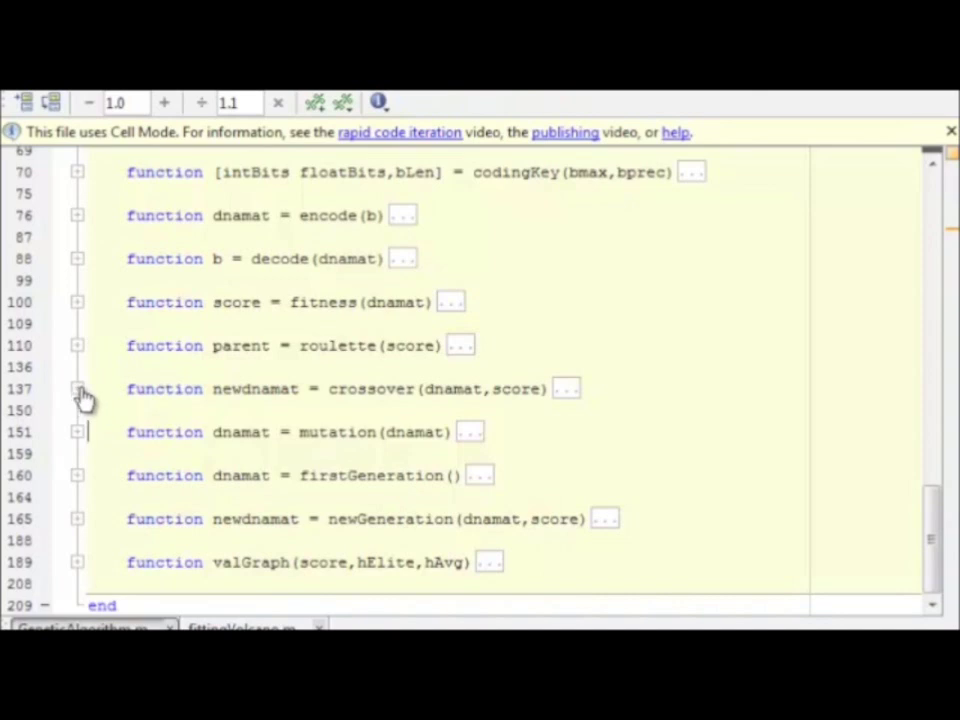
- Expand the crossover function at line 137 and scroll through its body
left_click(77, 388)
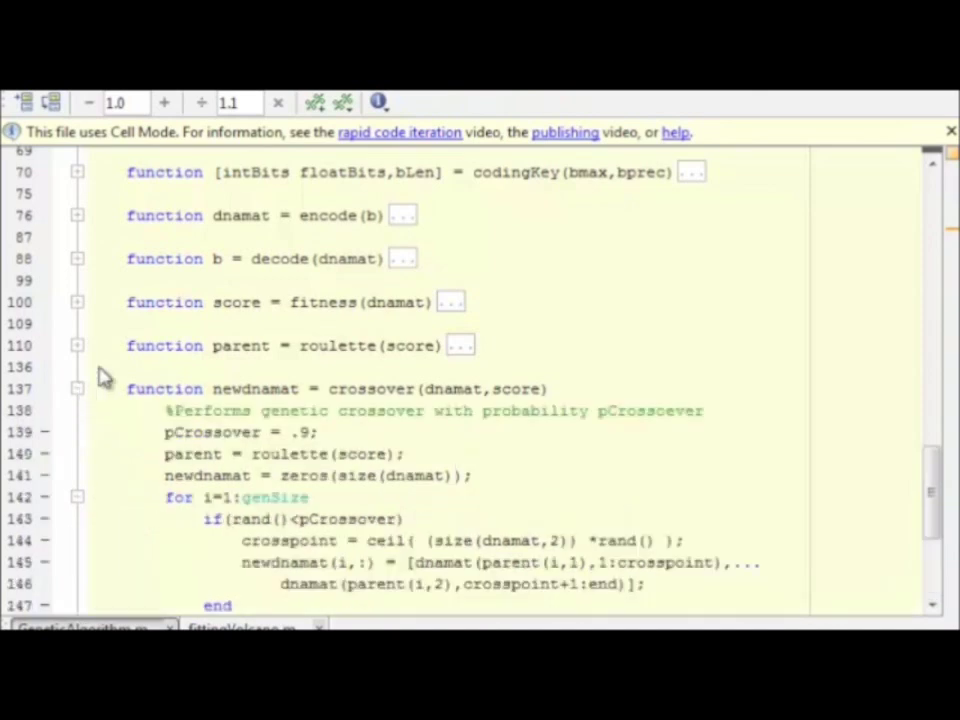
scroll("down", 3)
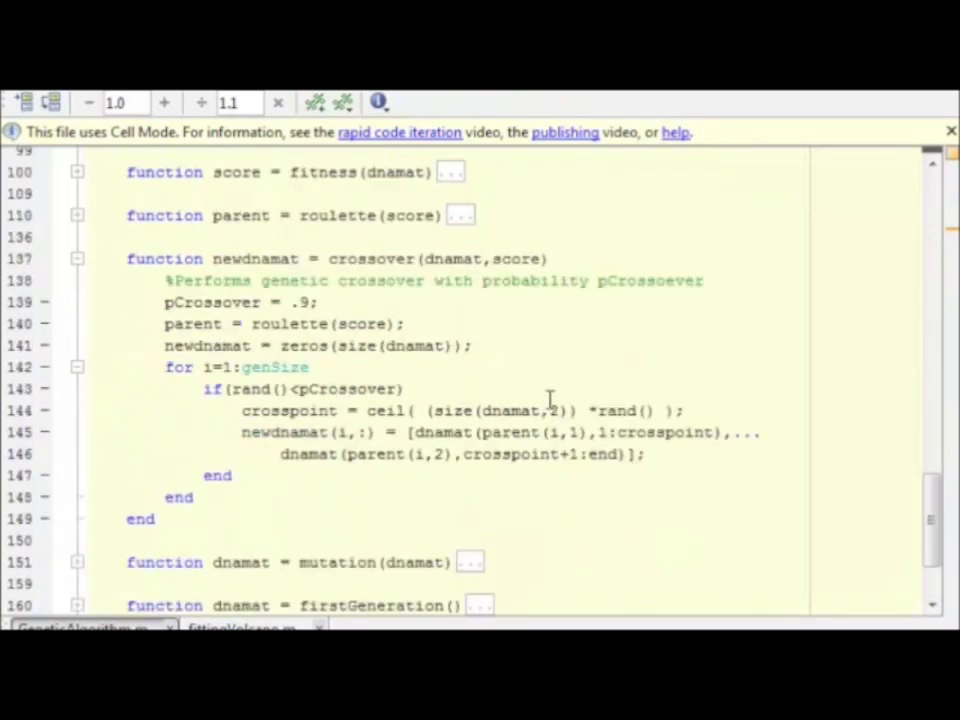
scroll("down", 3)
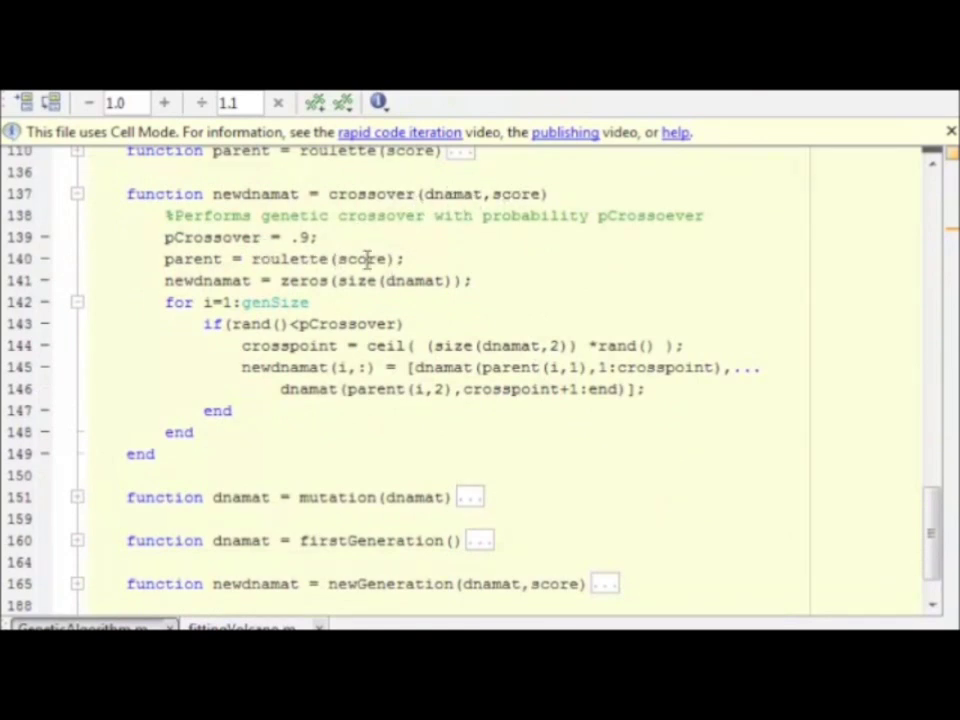
mouse_move(195, 259)
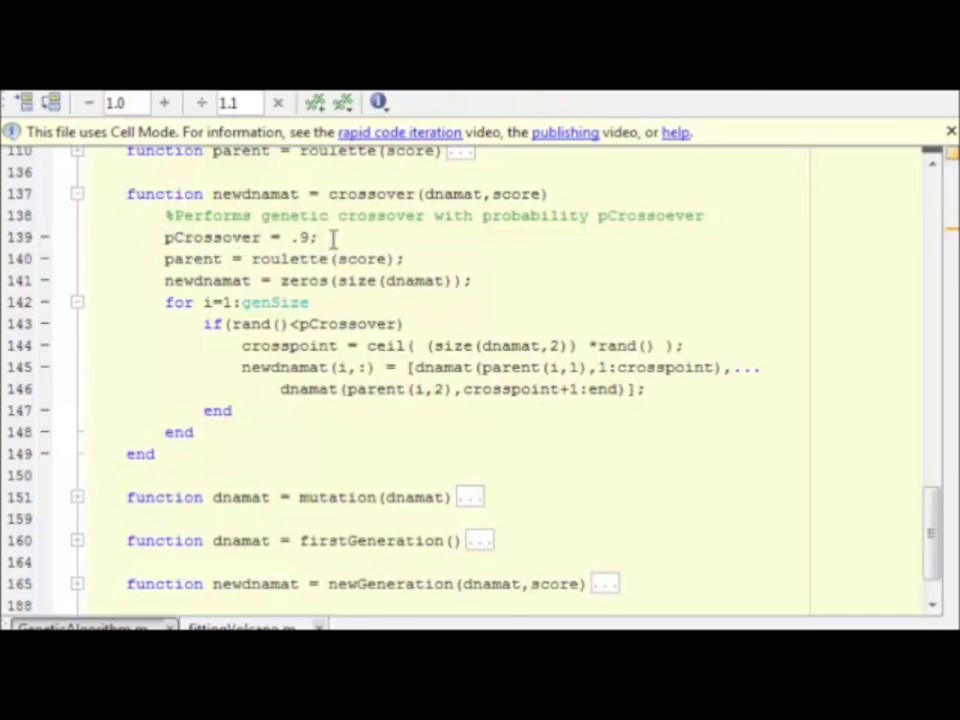
mouse_move(437, 313)
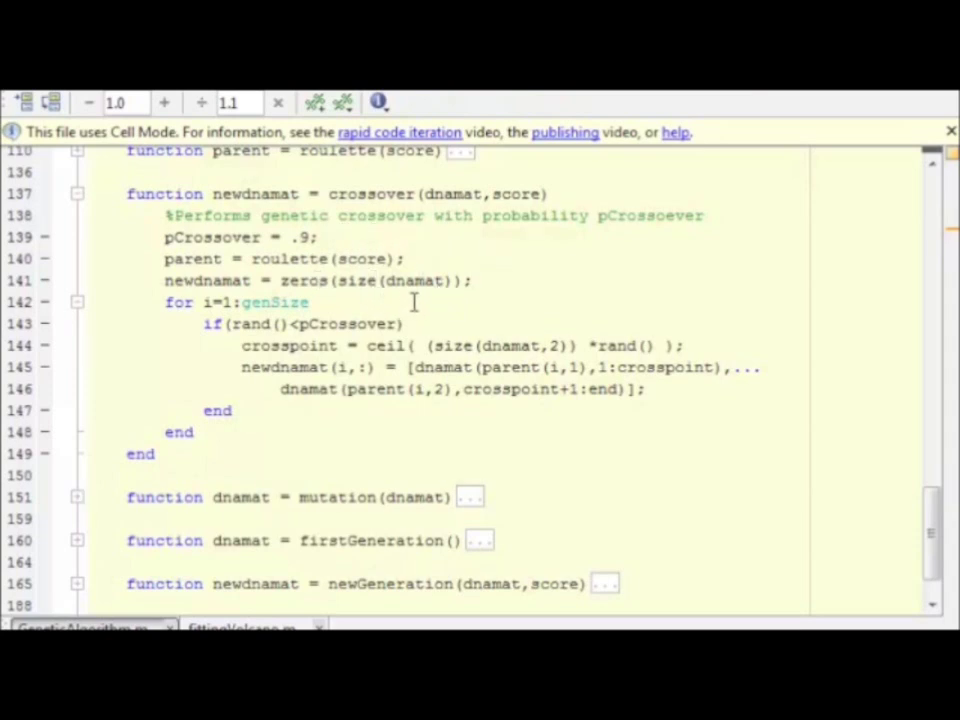
mouse_move(440, 313)
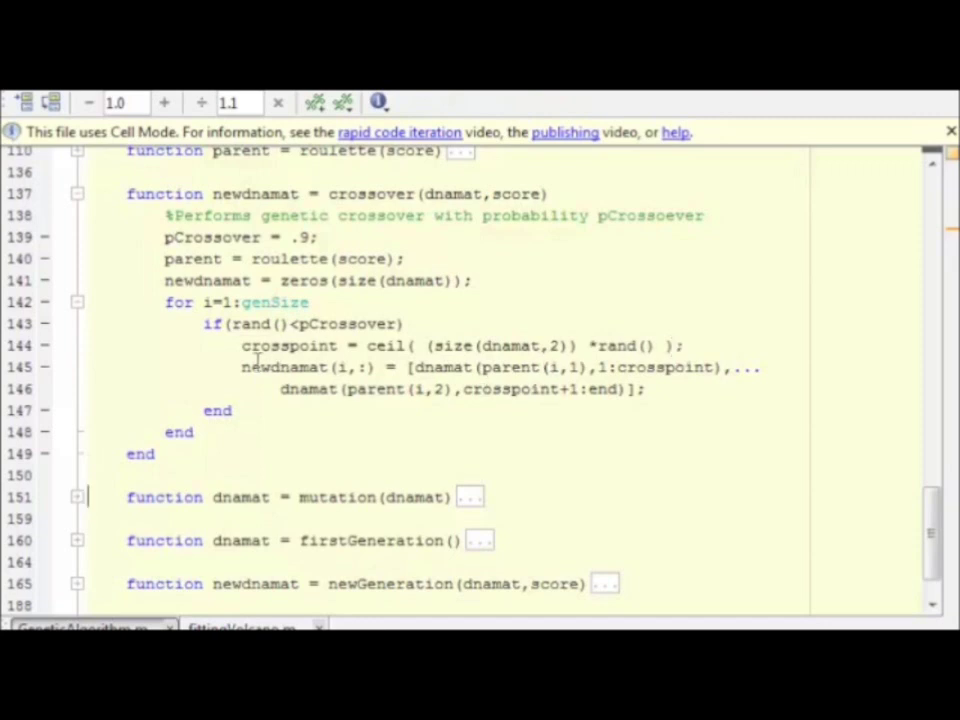
mouse_move(465, 380)
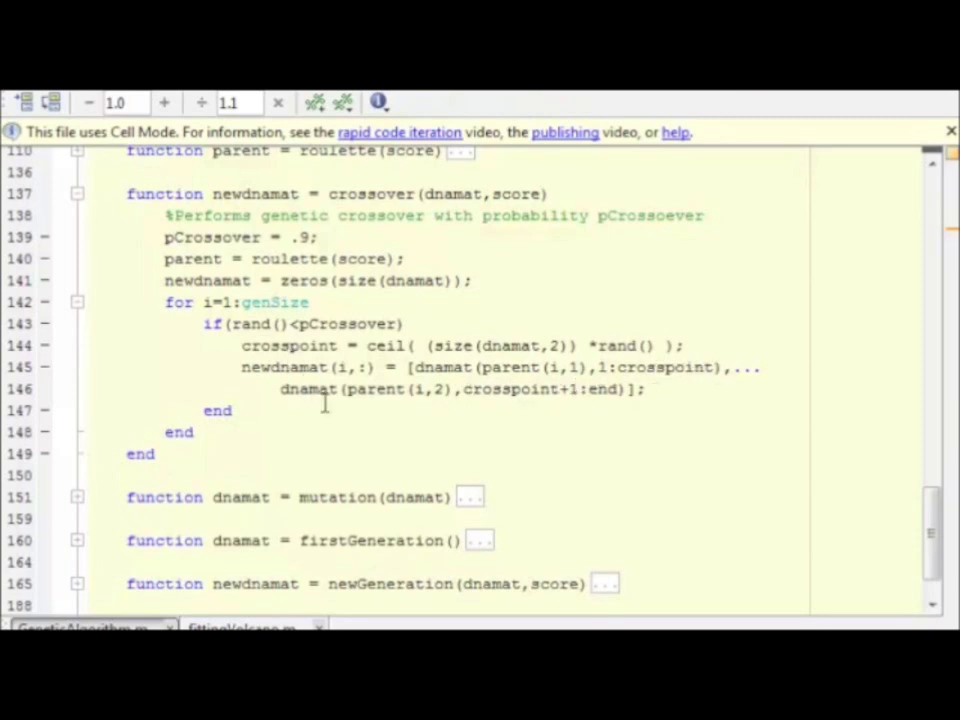
mouse_move(445, 408)
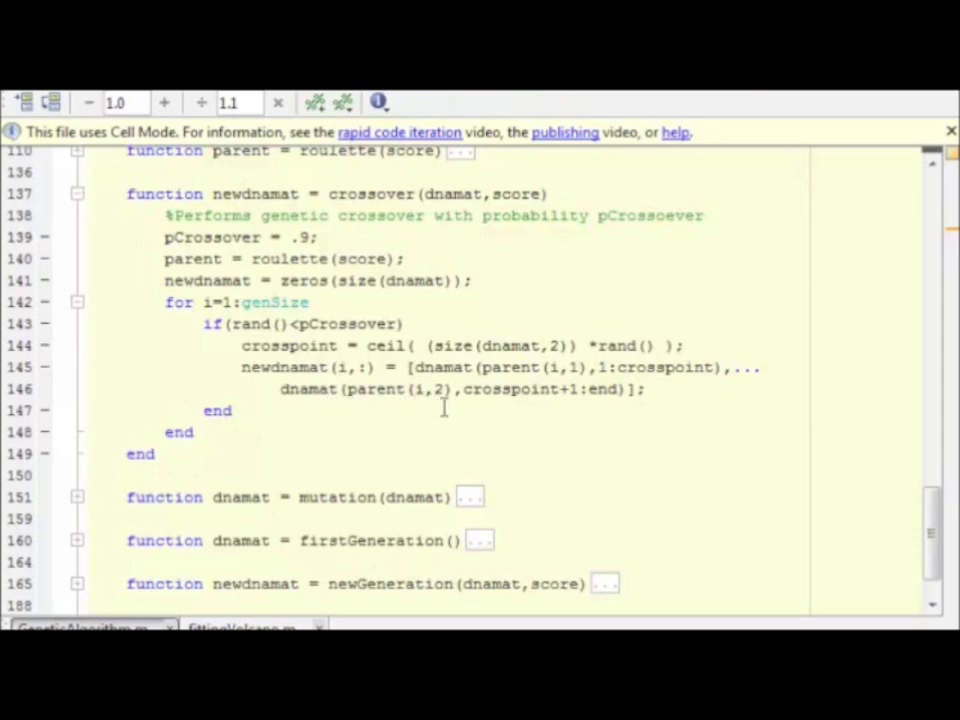
mouse_move(630, 404)
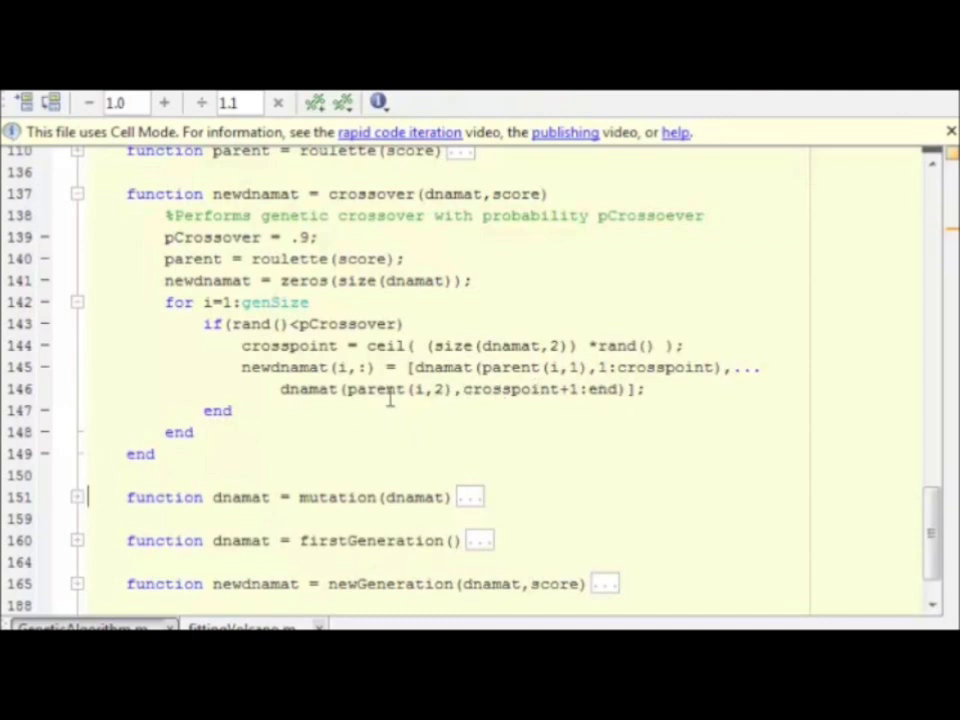
mouse_move(84, 205)
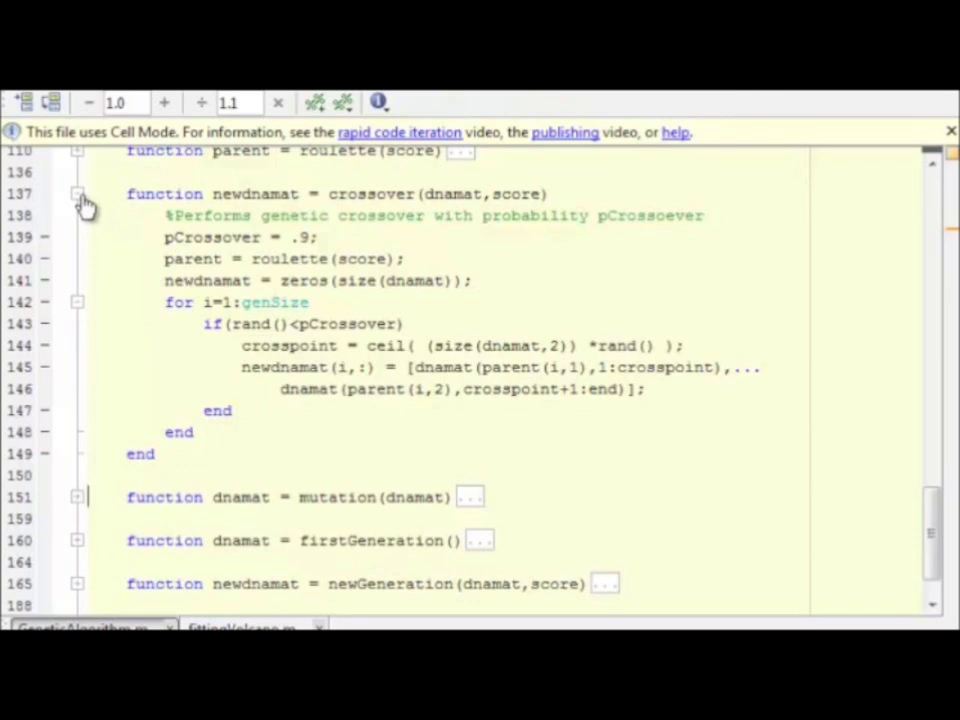
- Fold crossover at line 137 and expand the mutation function at line 151
left_click(78, 194)
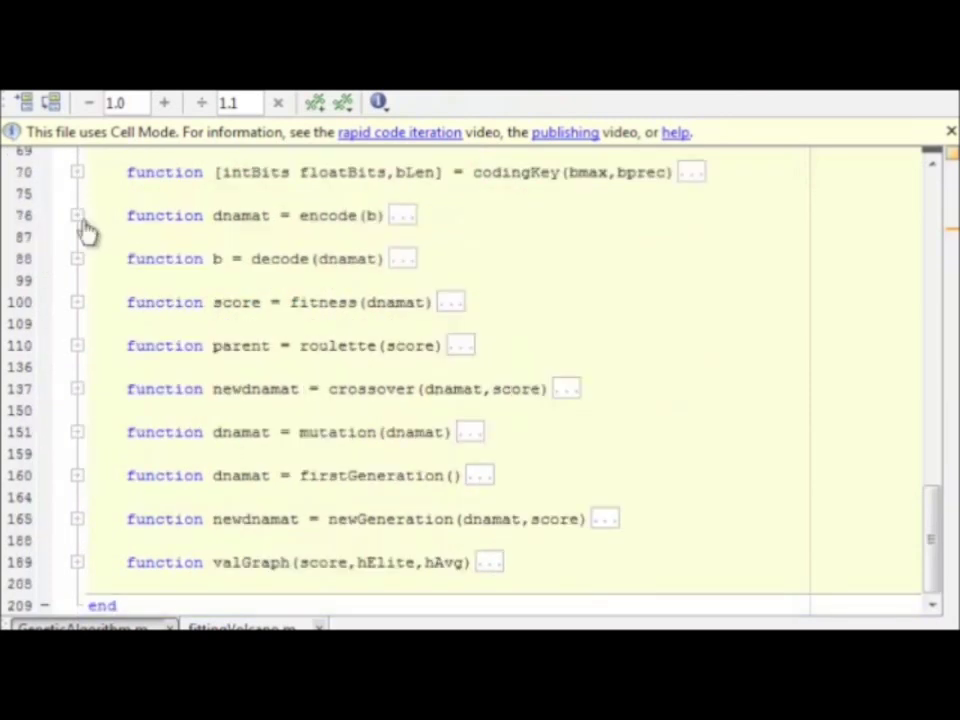
left_click(78, 431)
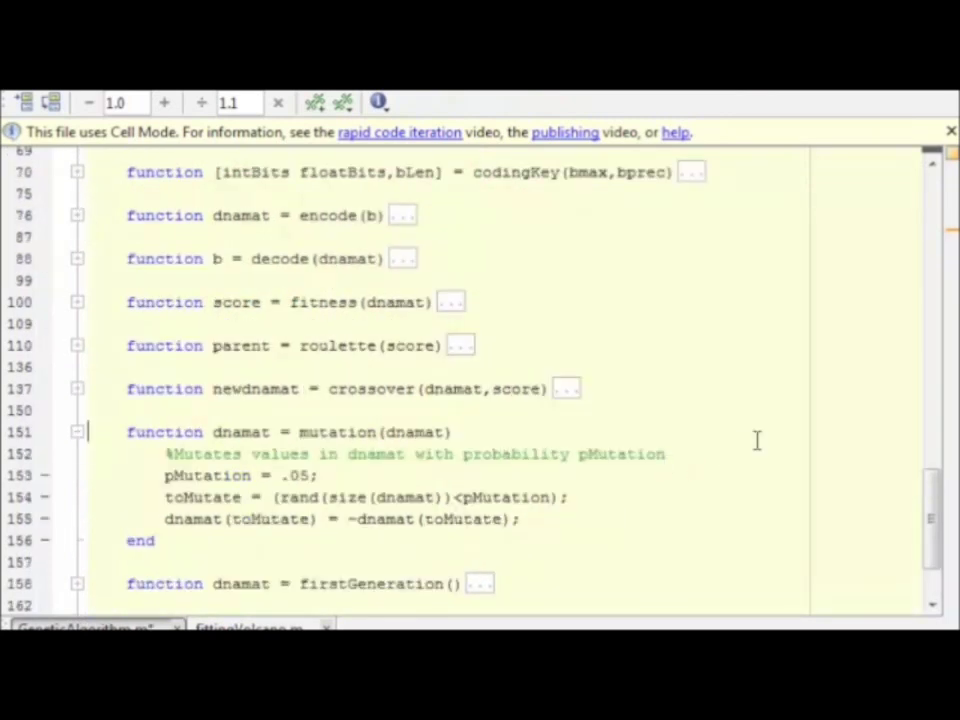
mouse_move(737, 448)
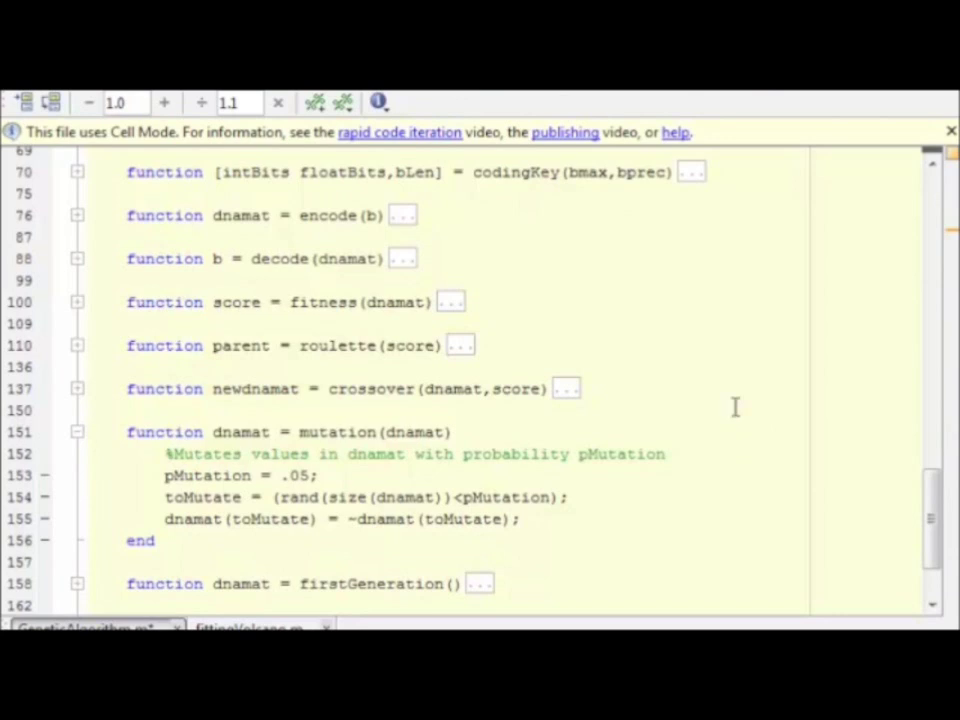
mouse_move(330, 475)
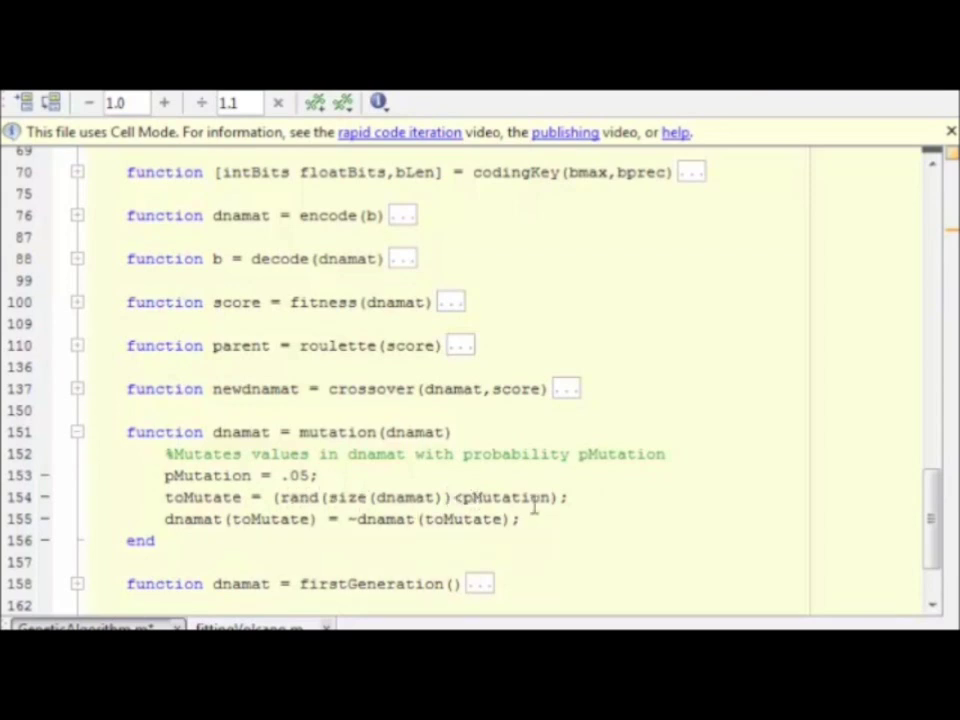
mouse_move(410, 464)
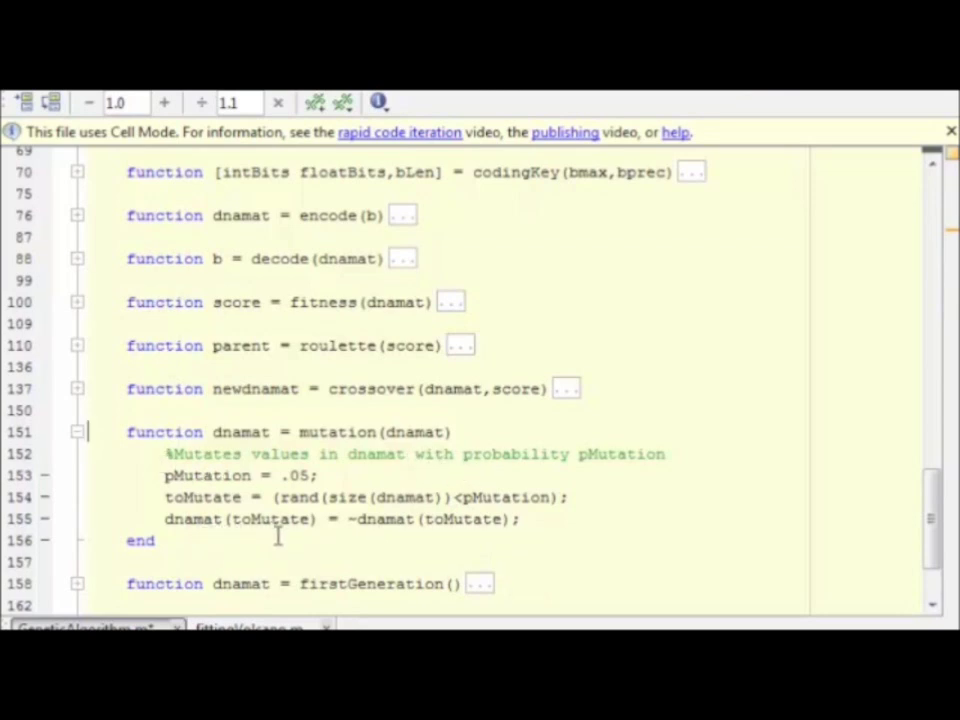
mouse_move(370, 534)
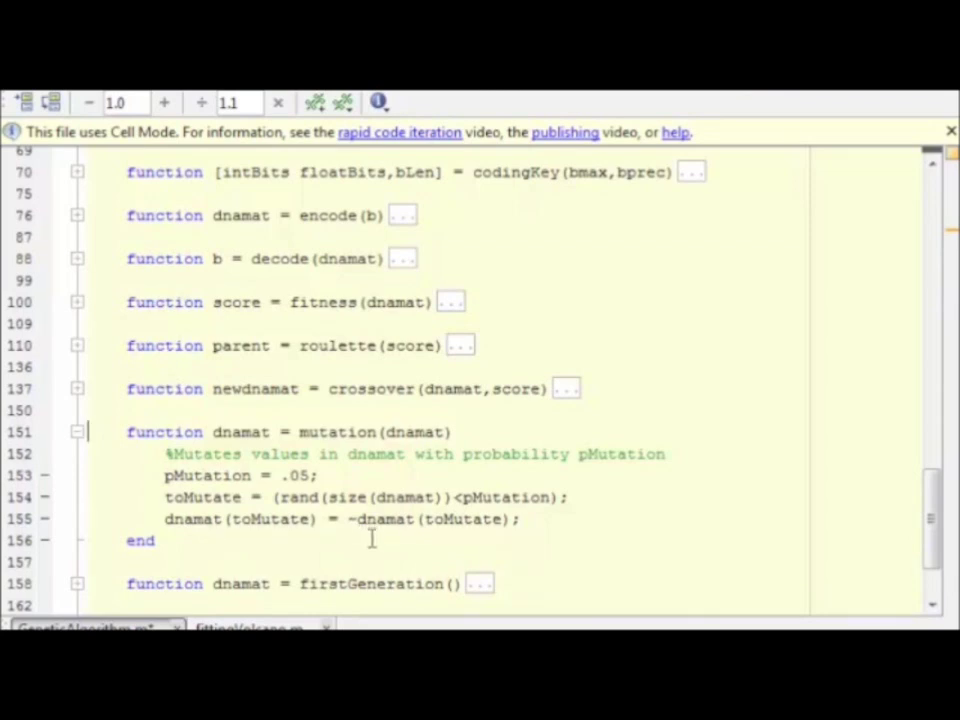
mouse_move(398, 540)
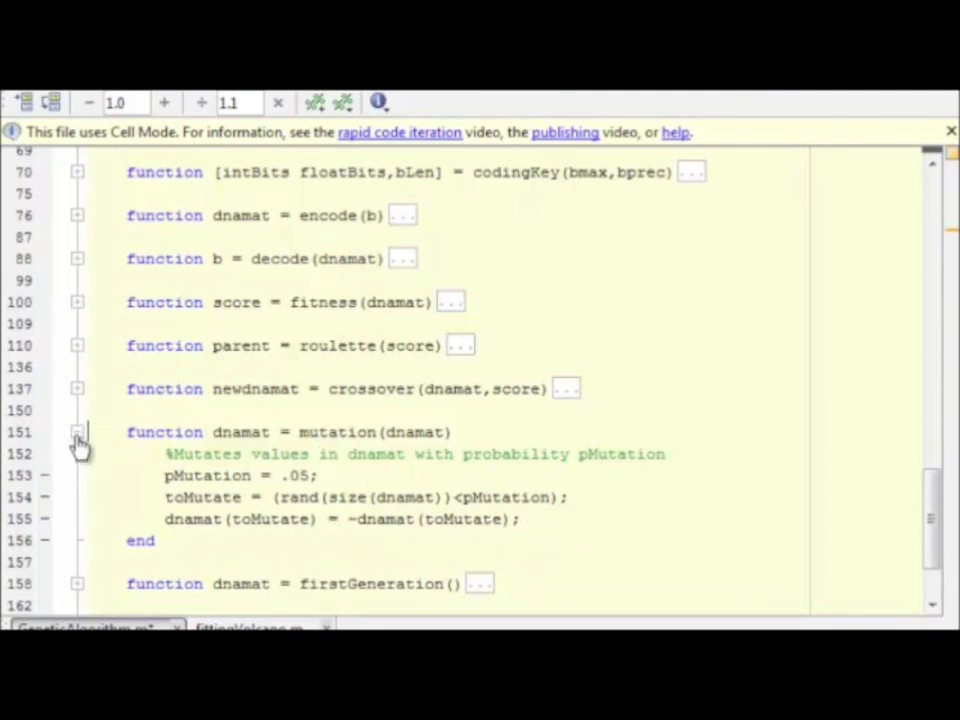
- Fold the mutation function at line 151 back up
left_click(78, 432)
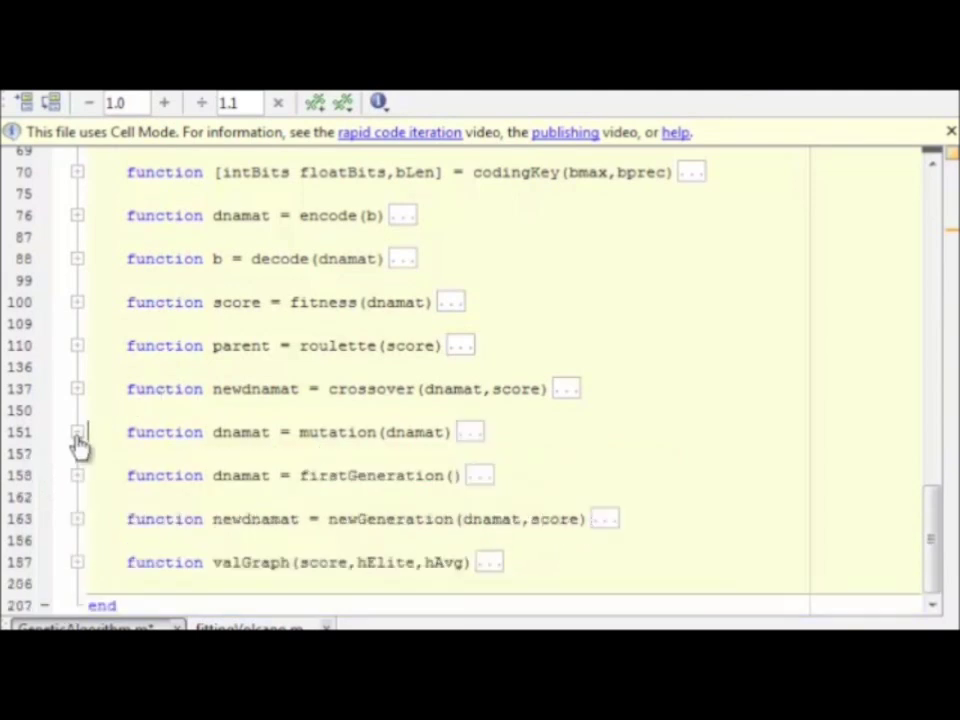
mouse_move(80, 485)
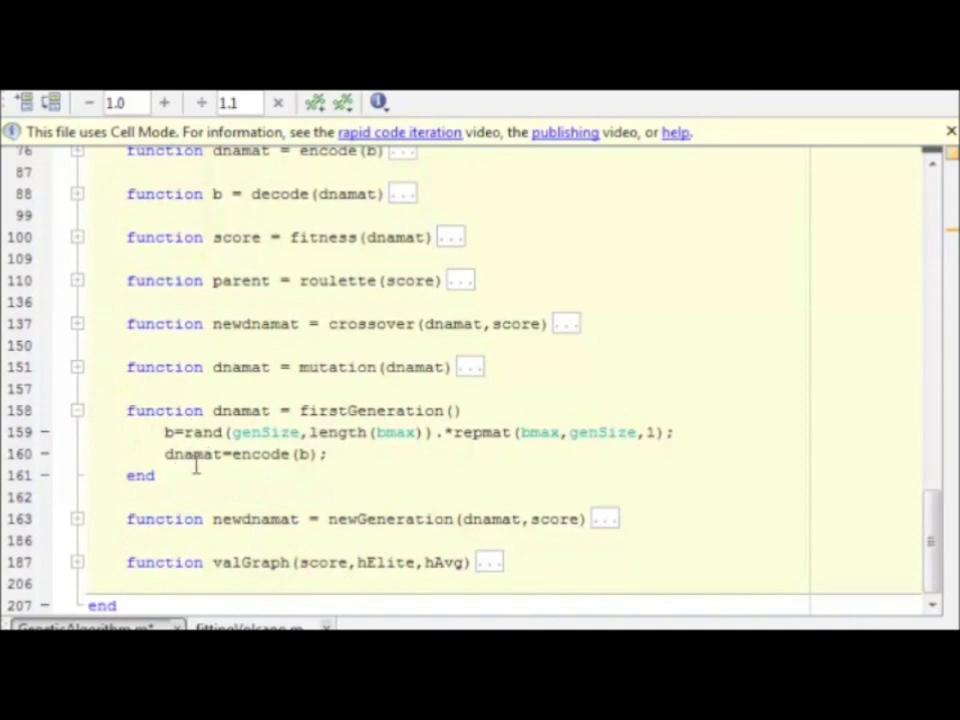
mouse_move(380, 477)
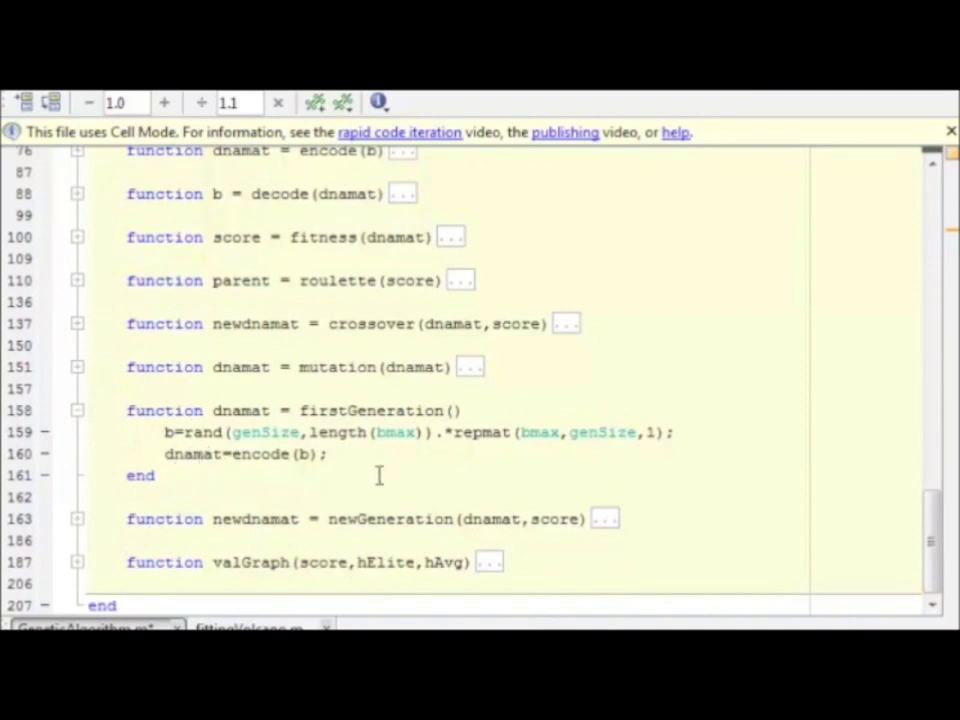
mouse_move(310, 485)
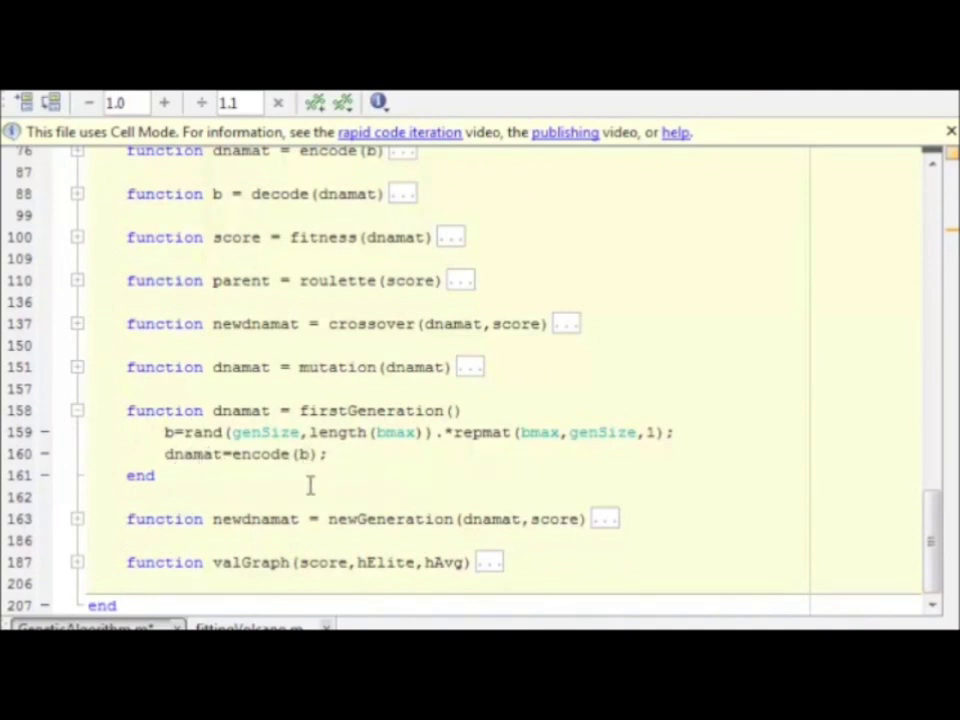
mouse_move(210, 480)
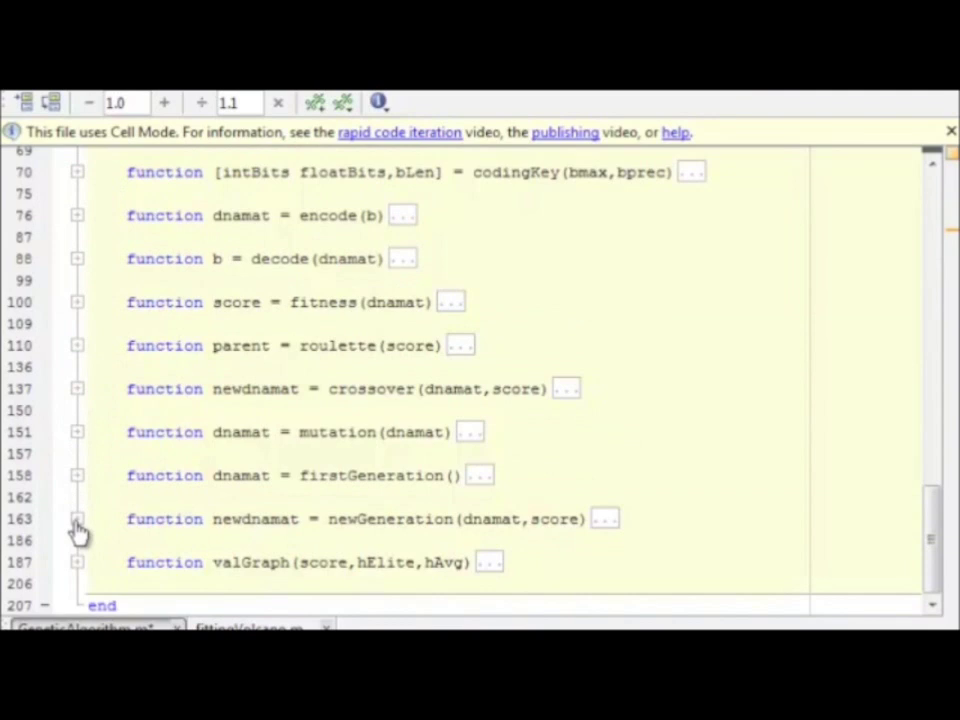
- Expand the newGeneration function and scroll through its code
left_click(77, 518)
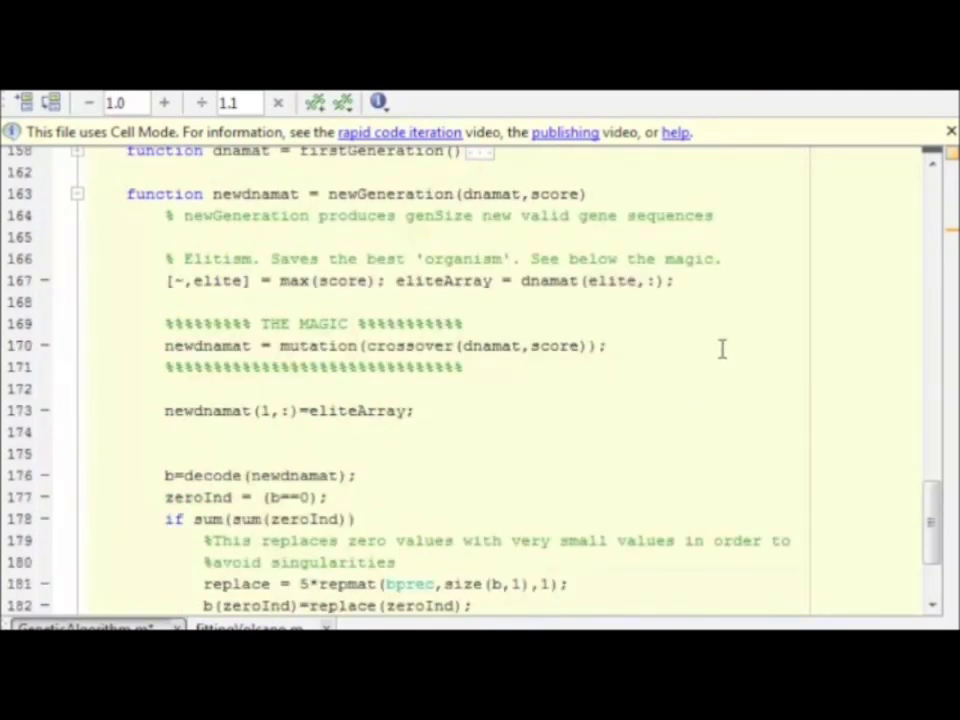
mouse_move(600, 220)
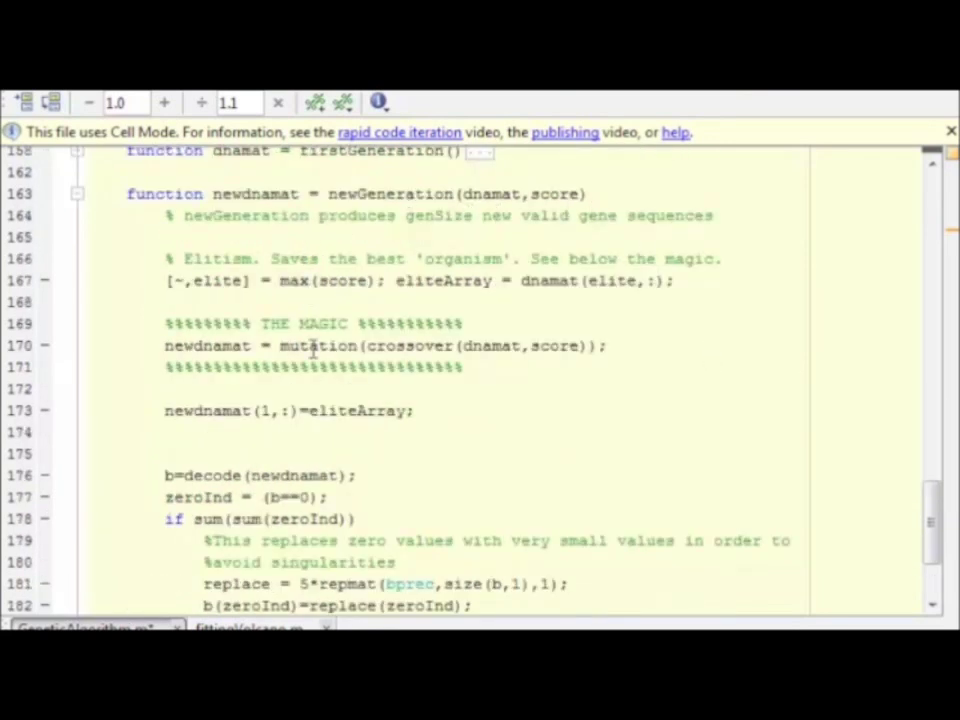
mouse_move(725, 325)
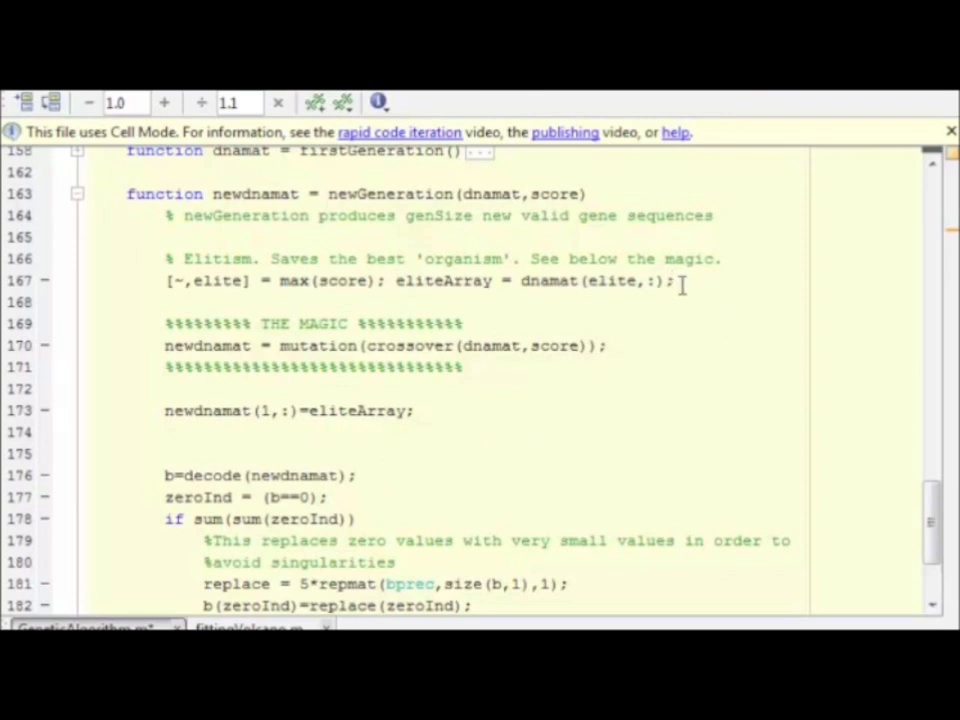
mouse_move(604, 305)
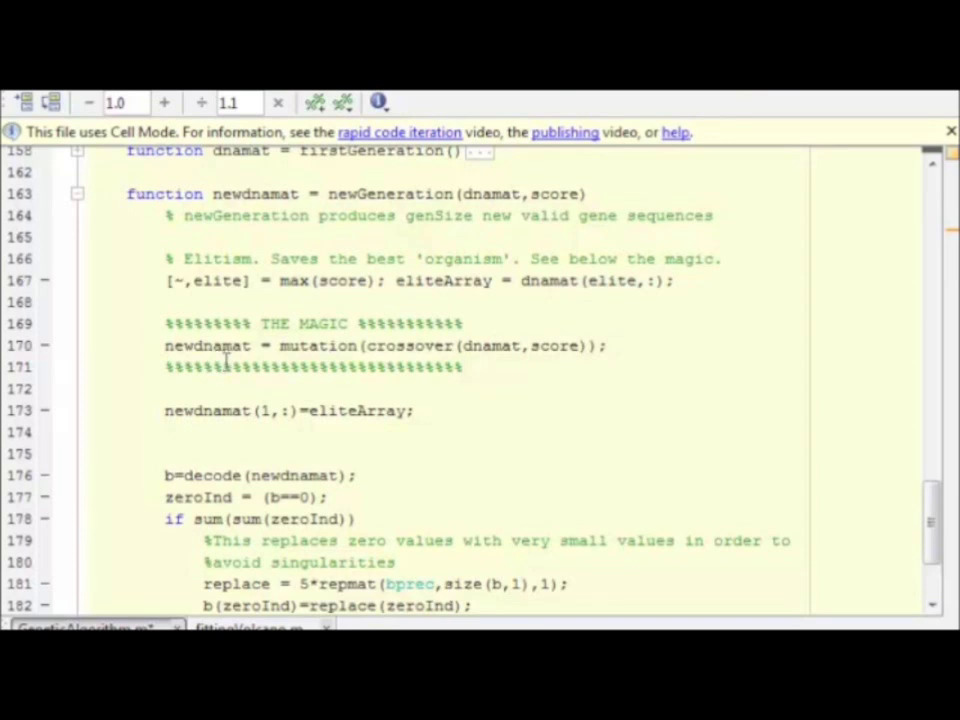
mouse_move(425, 357)
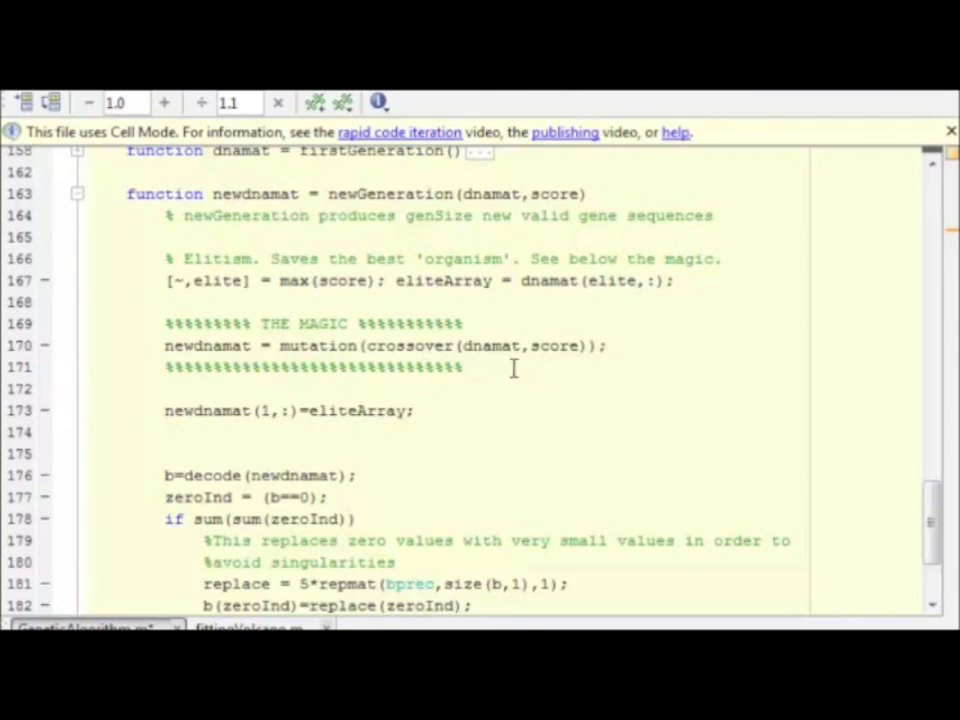
mouse_move(565, 368)
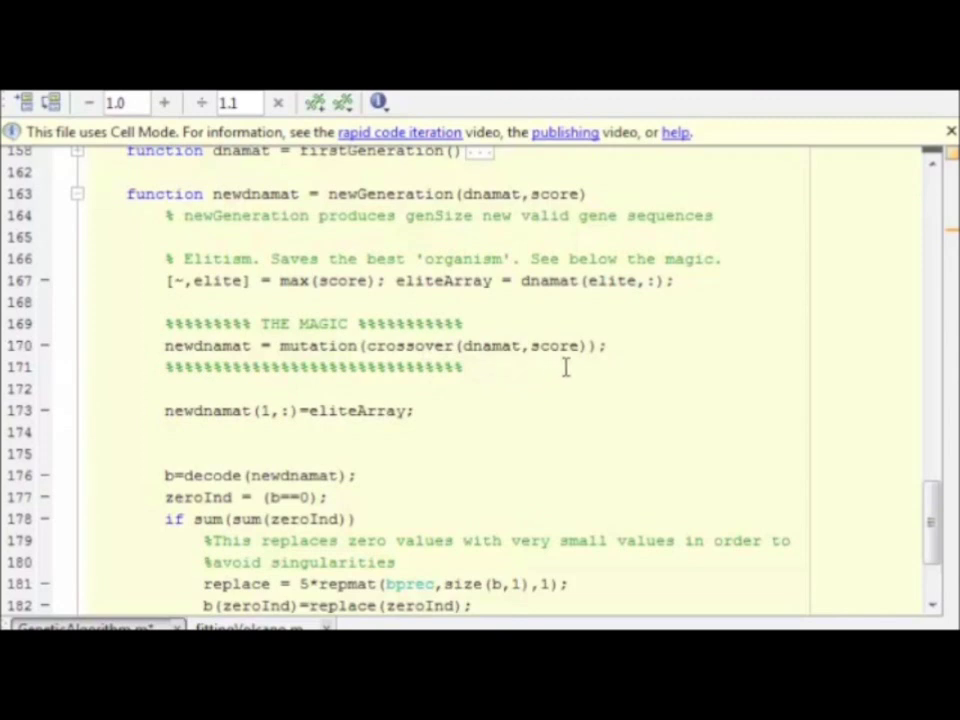
mouse_move(355, 330)
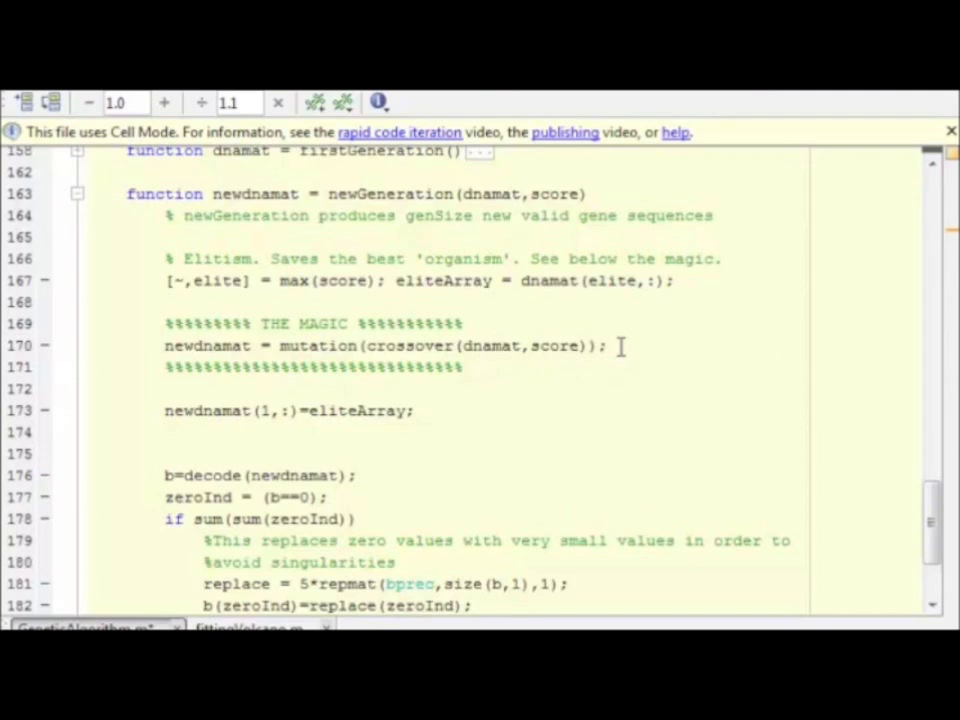
mouse_move(488, 388)
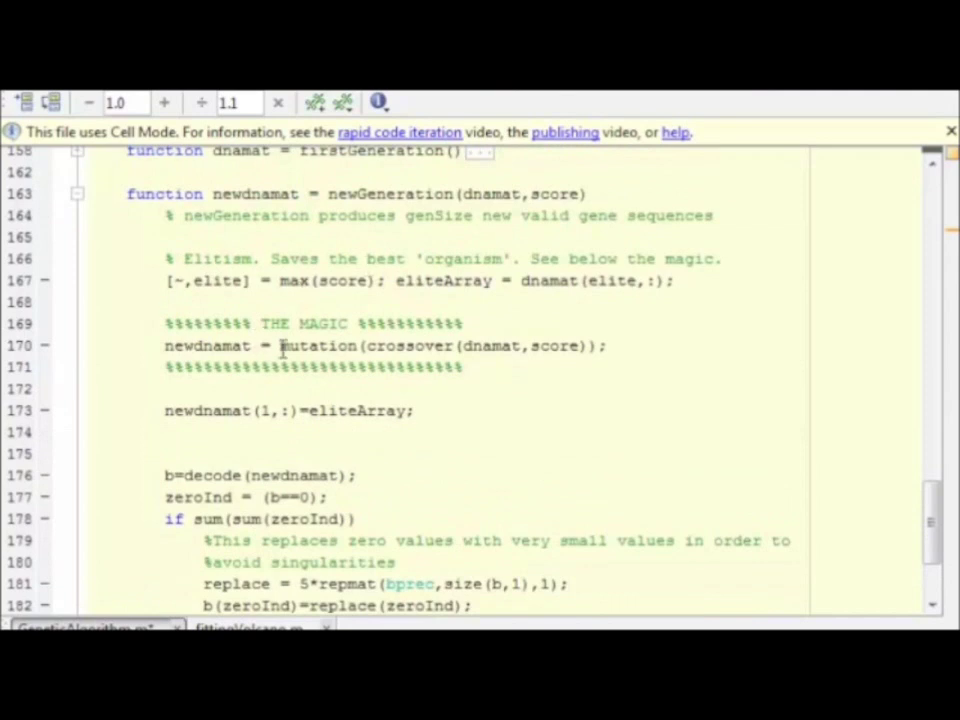
scroll("down", 3)
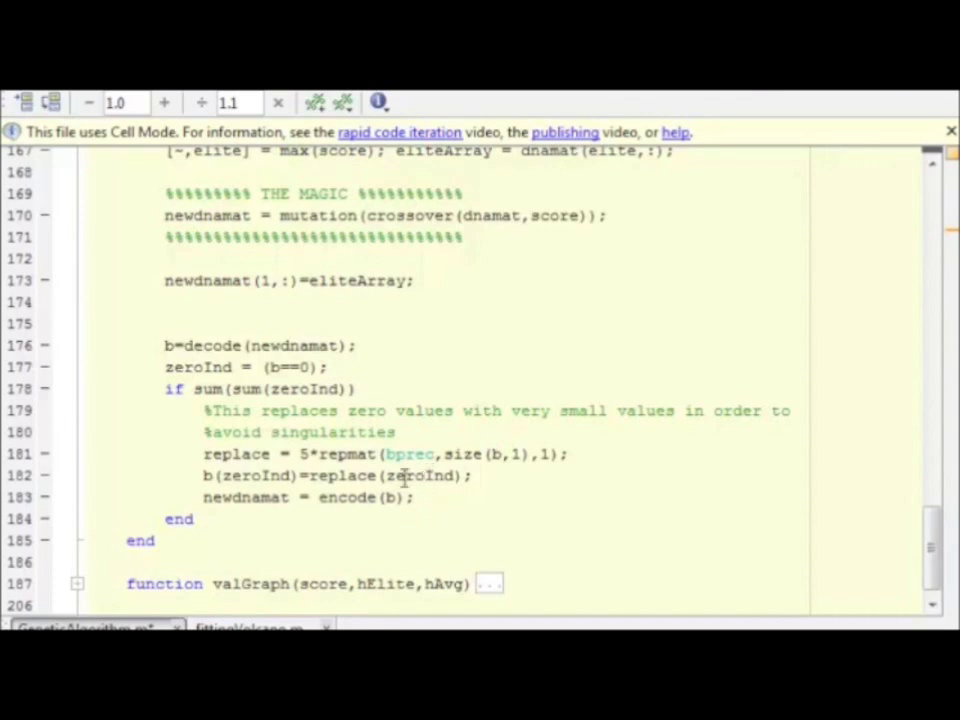
scroll("up", 3)
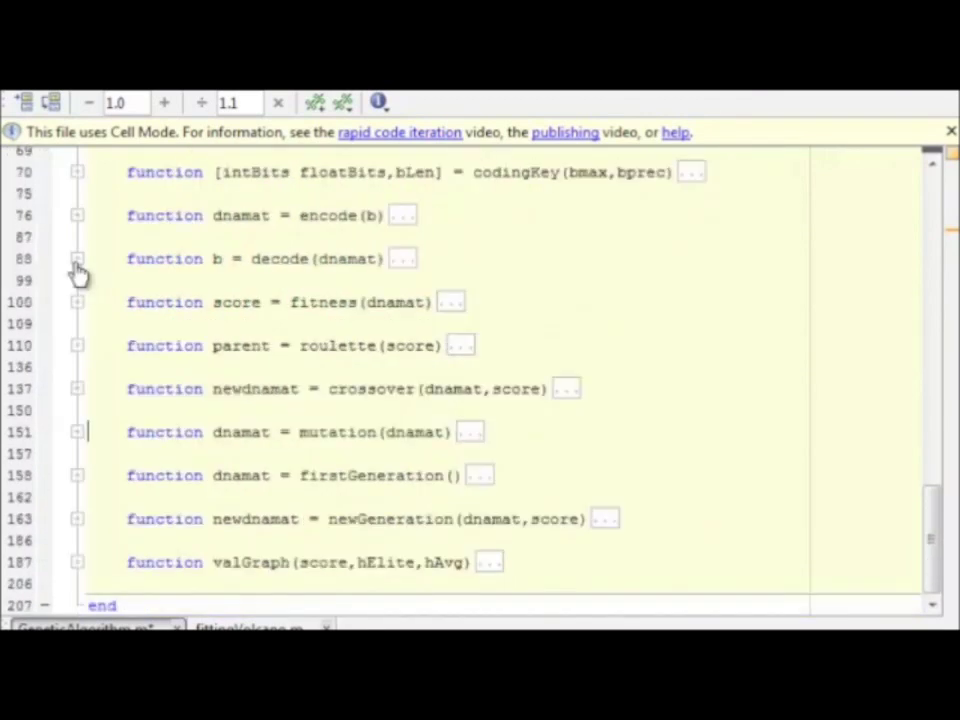
mouse_move(620, 505)
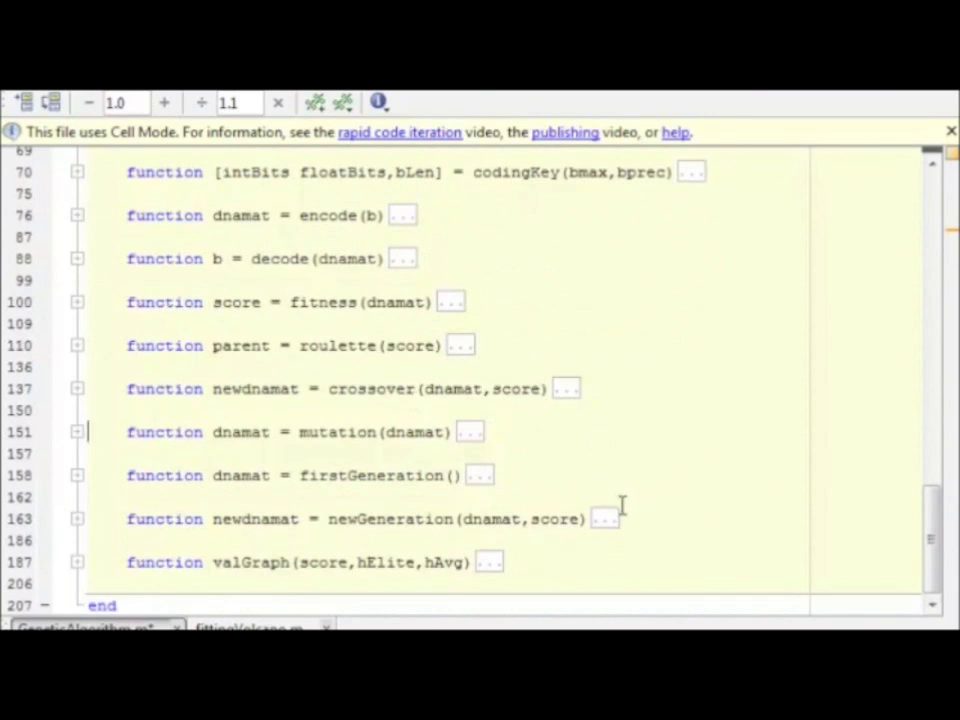
- Scroll up to the while gen<300 loop above the %% Functions cell
scroll("up", 3)
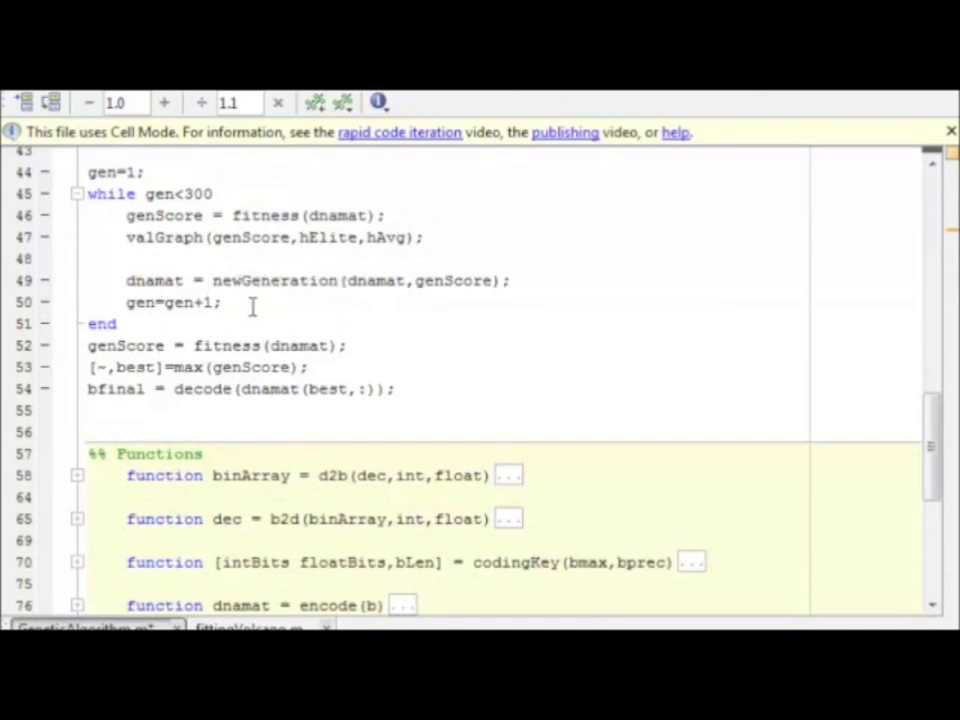
mouse_move(147, 223)
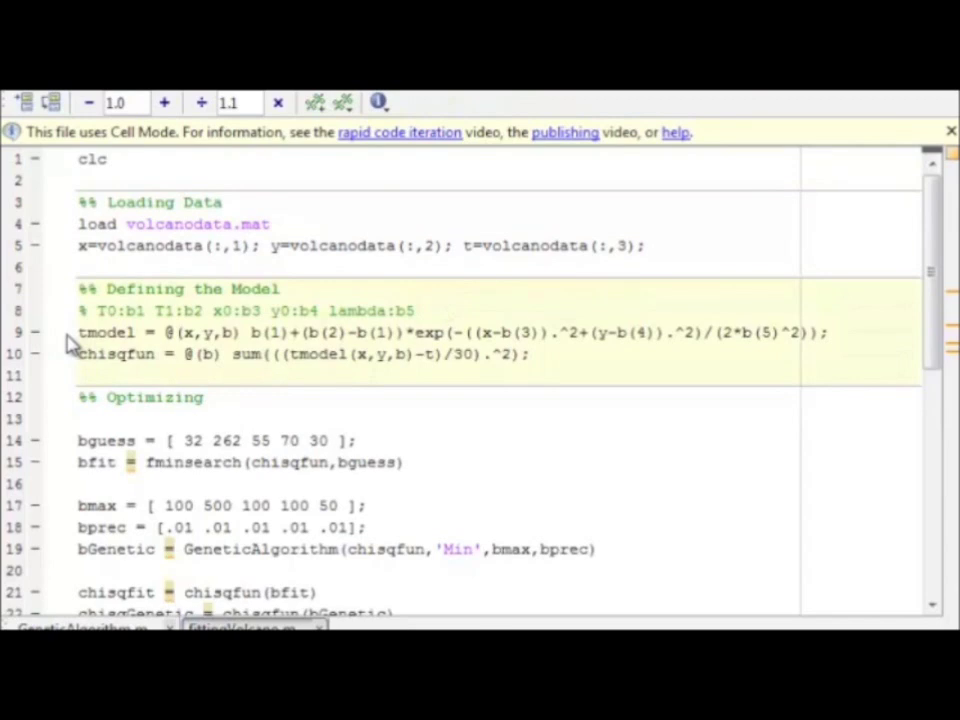
mouse_move(70, 332)
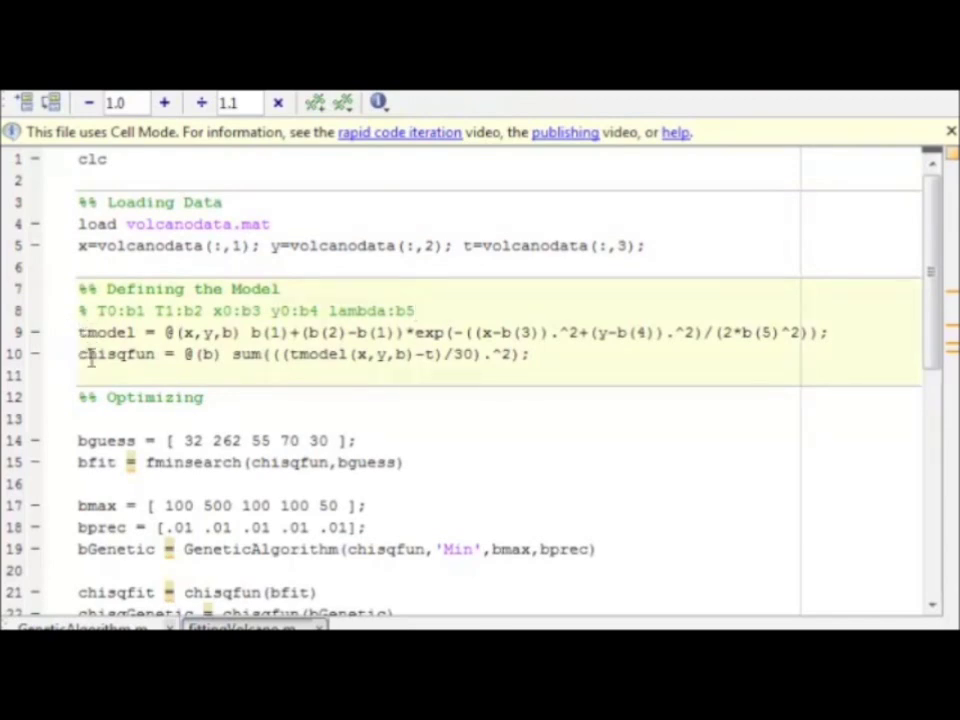
- Scroll through fittingVolcano's model and optimizing cells comparing fminsearch and GeneticAlgorithm
scroll("down", 3)
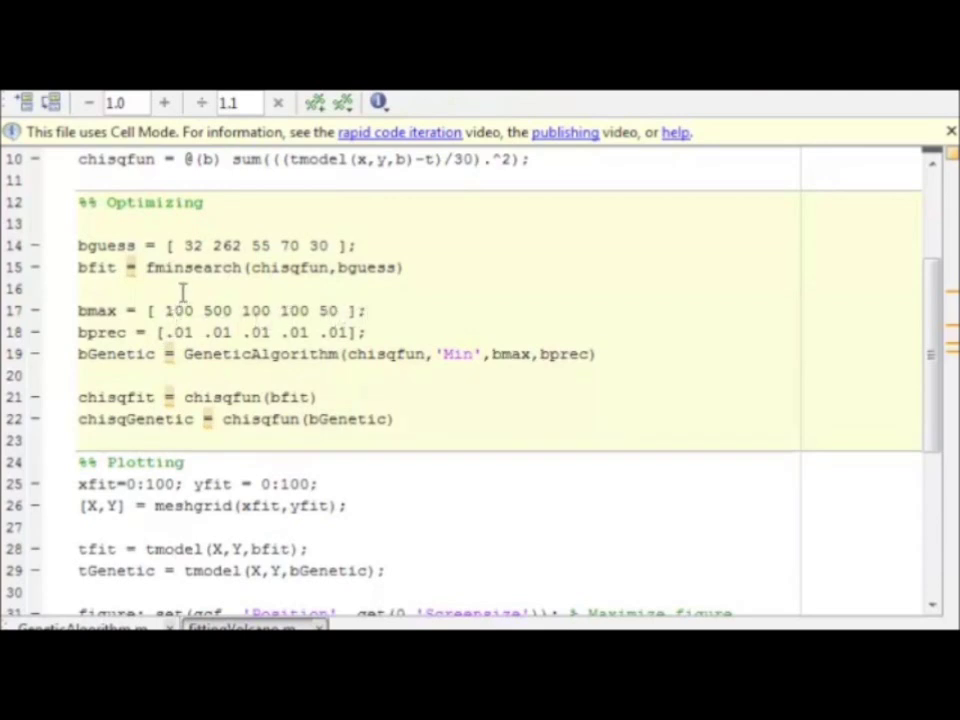
mouse_move(262, 300)
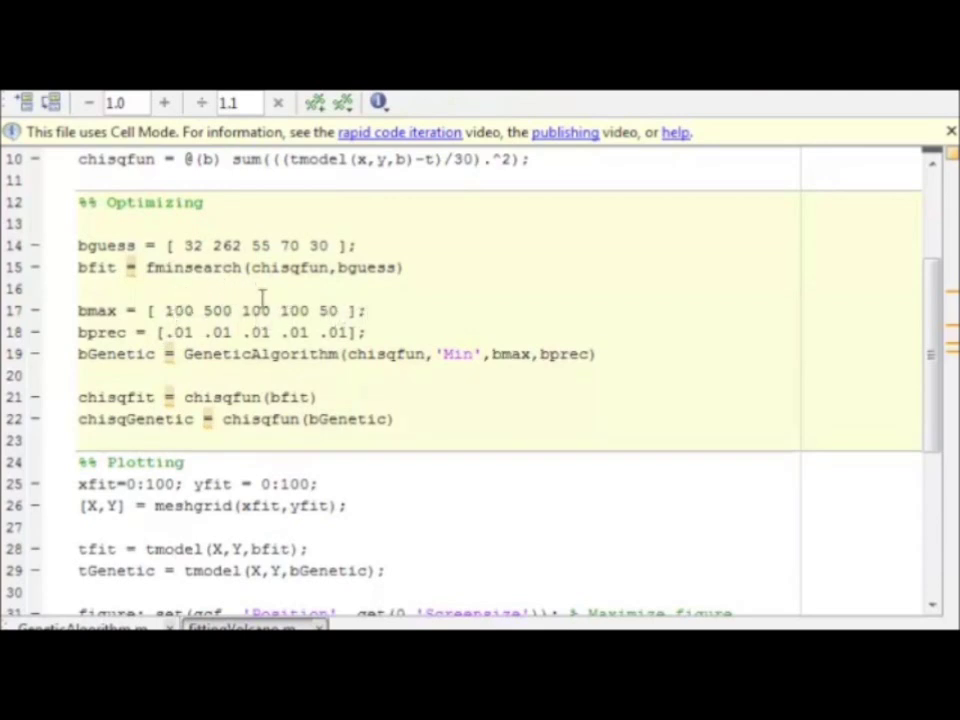
mouse_move(348, 298)
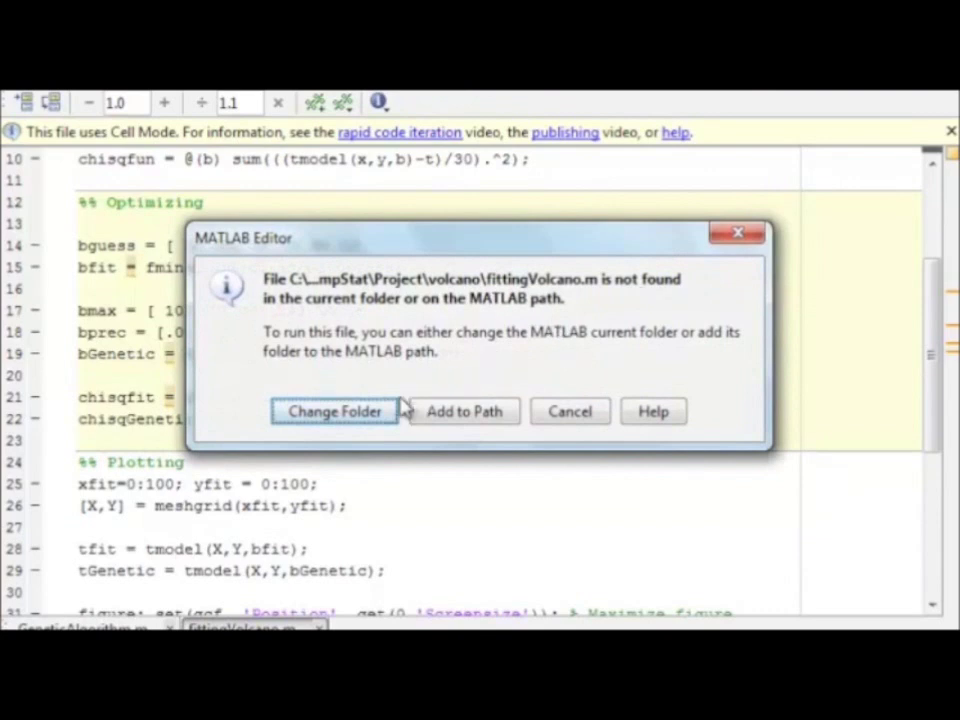
- Change to the script's folder so the 300-generation Elite/Average plot runs
left_click(333, 411)
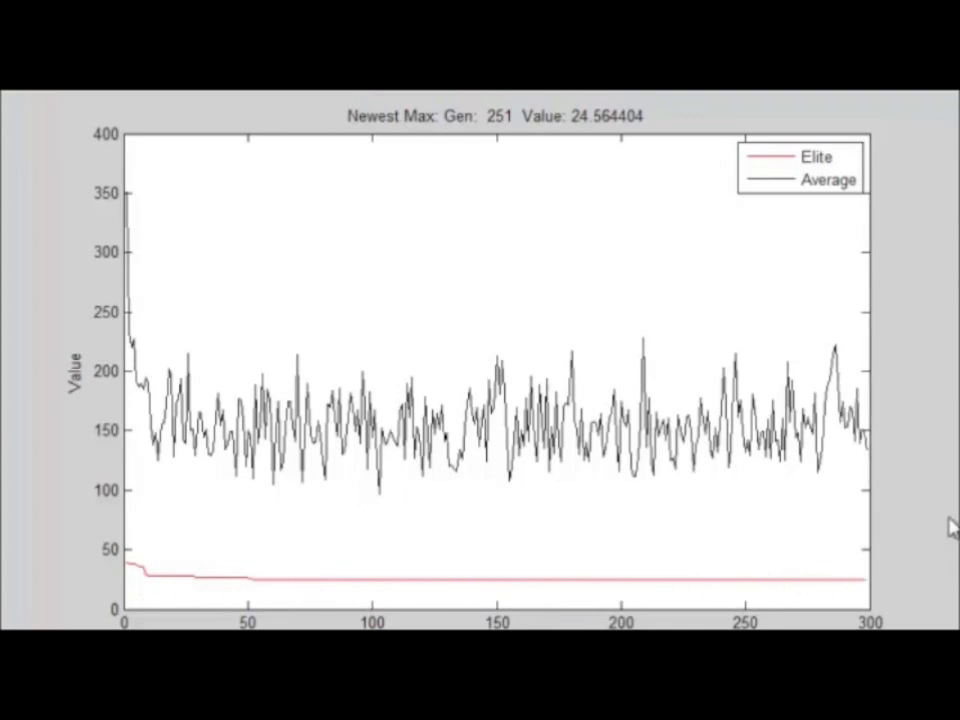
mouse_move(948, 488)
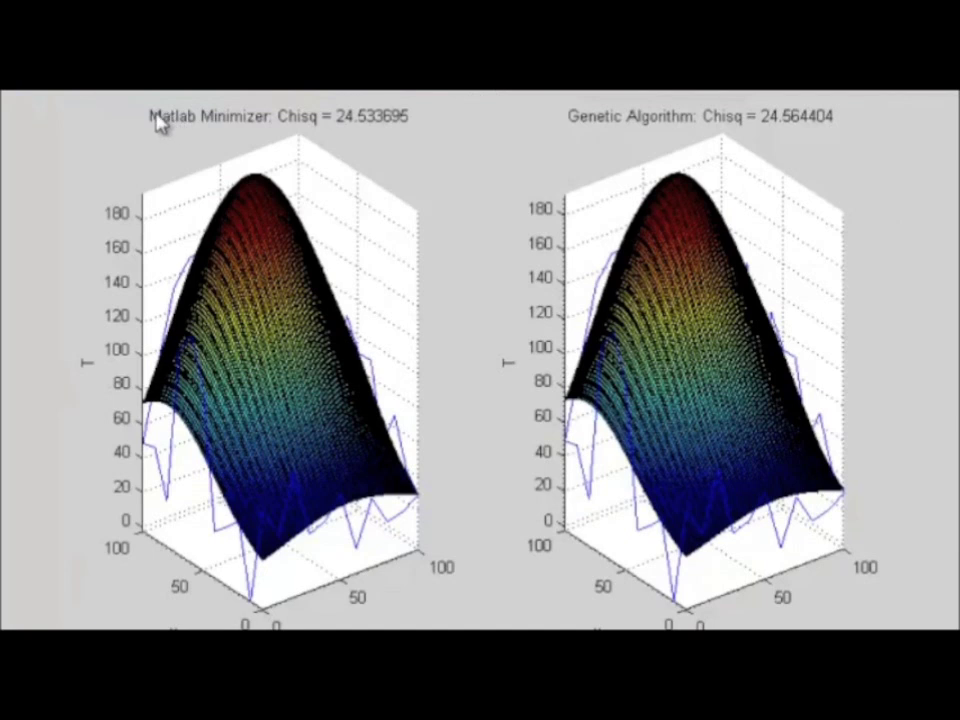
mouse_move(280, 135)
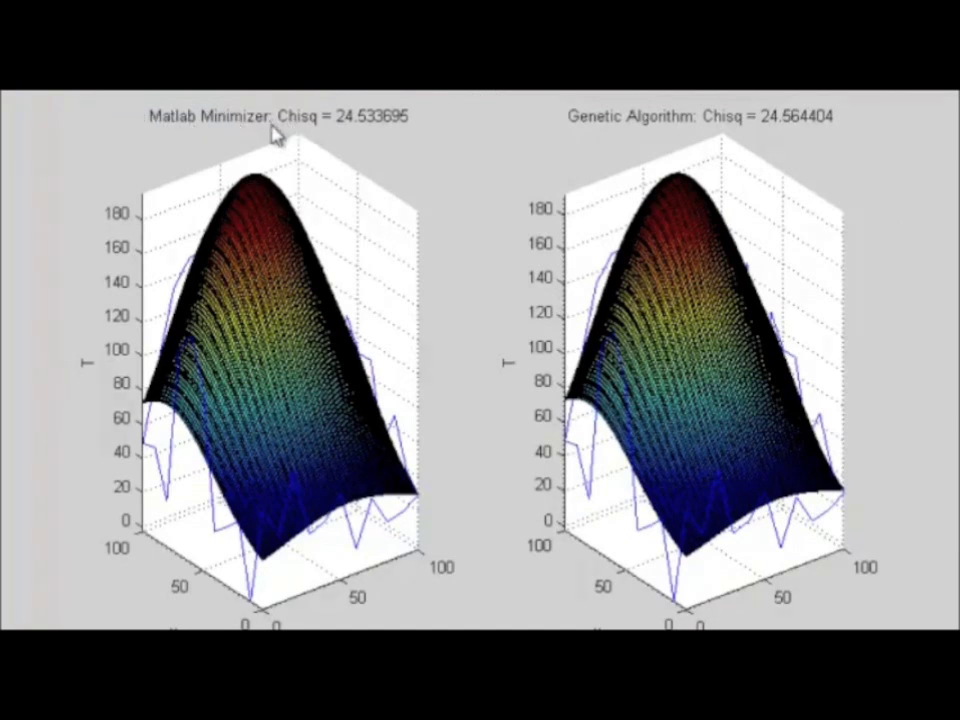
mouse_move(352, 132)
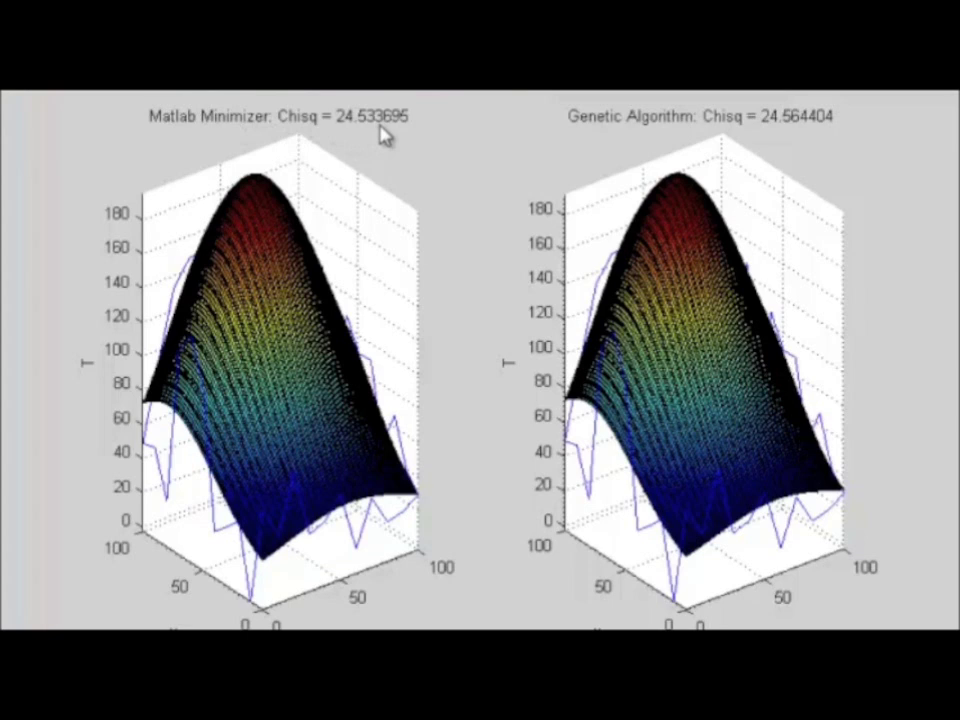
mouse_move(595, 135)
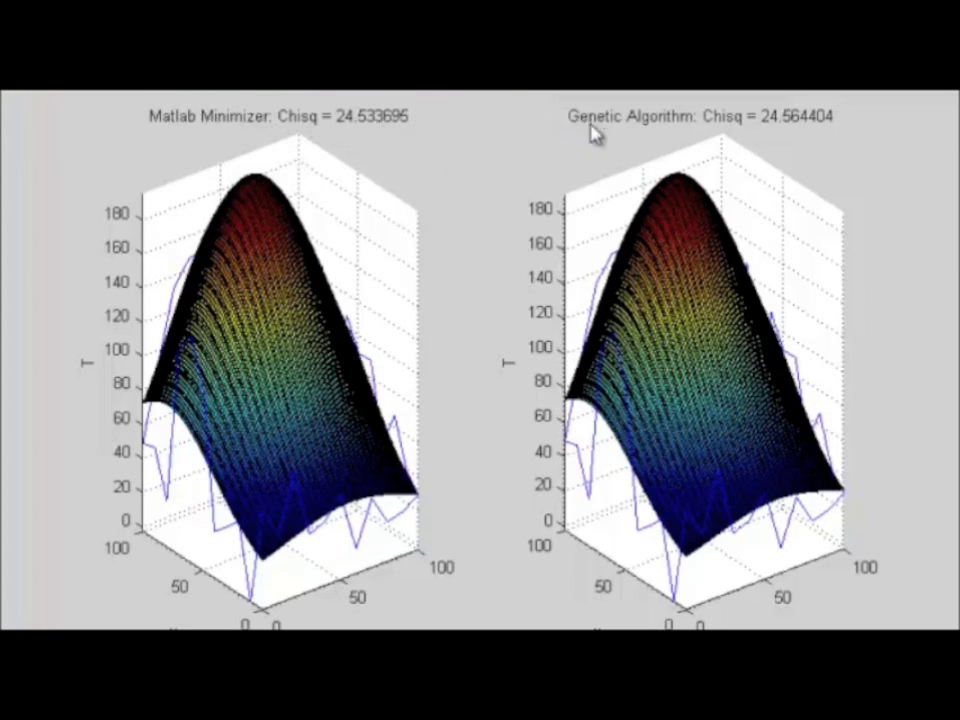
mouse_move(695, 128)
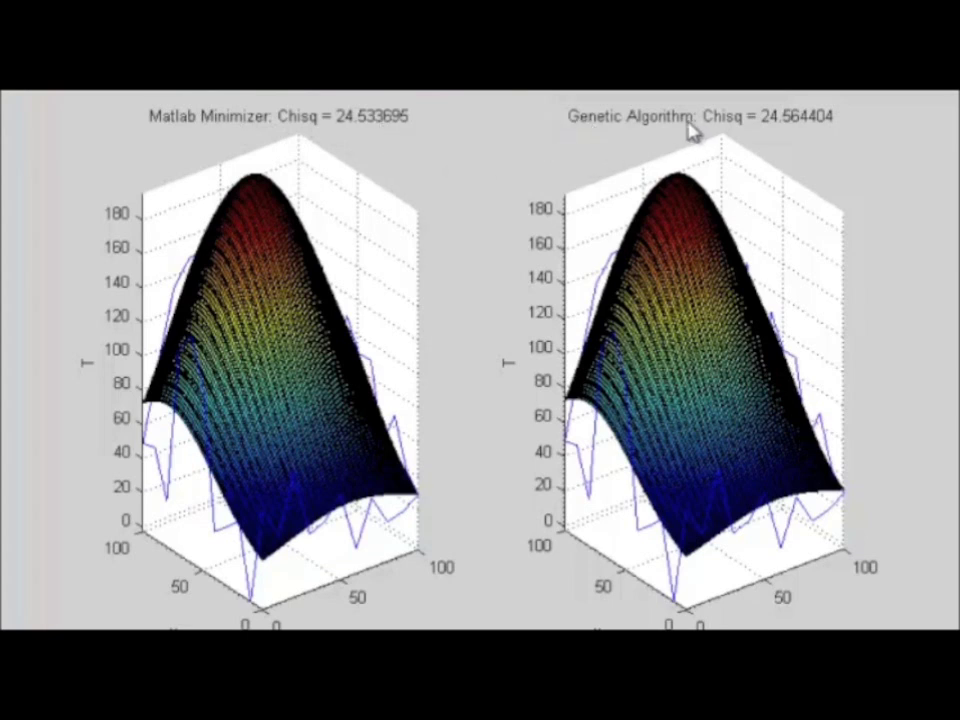
mouse_move(750, 137)
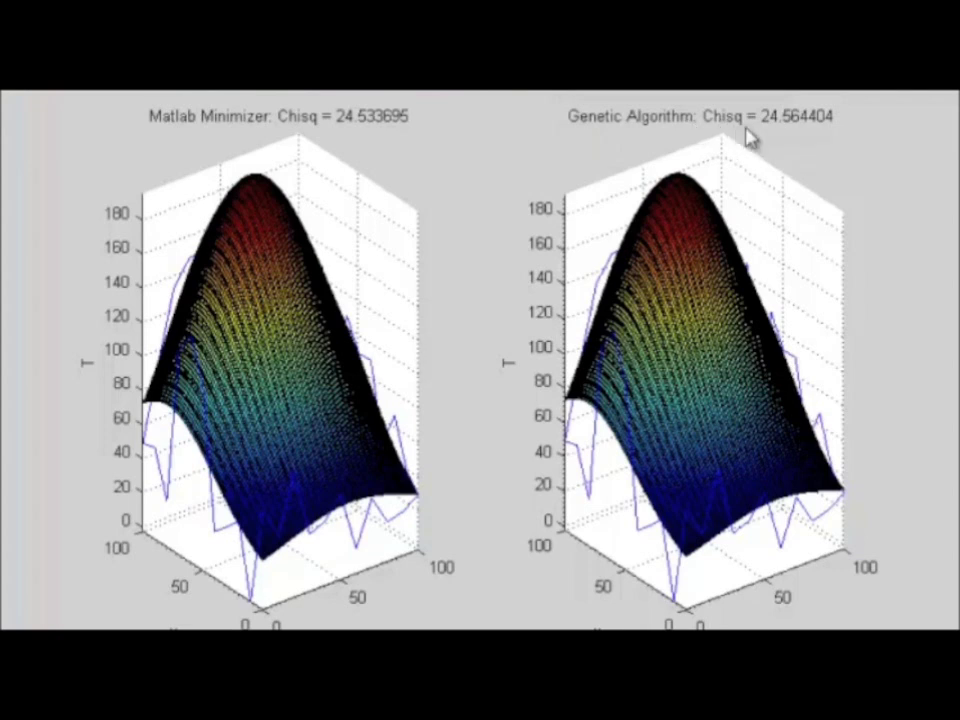
mouse_move(795, 138)
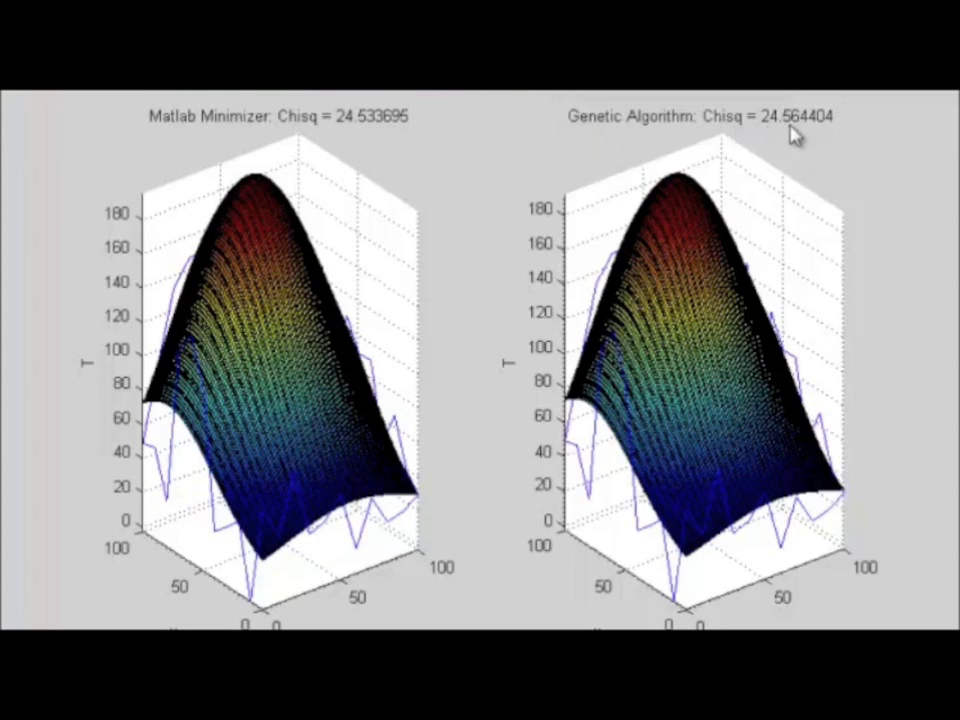
mouse_move(814, 158)
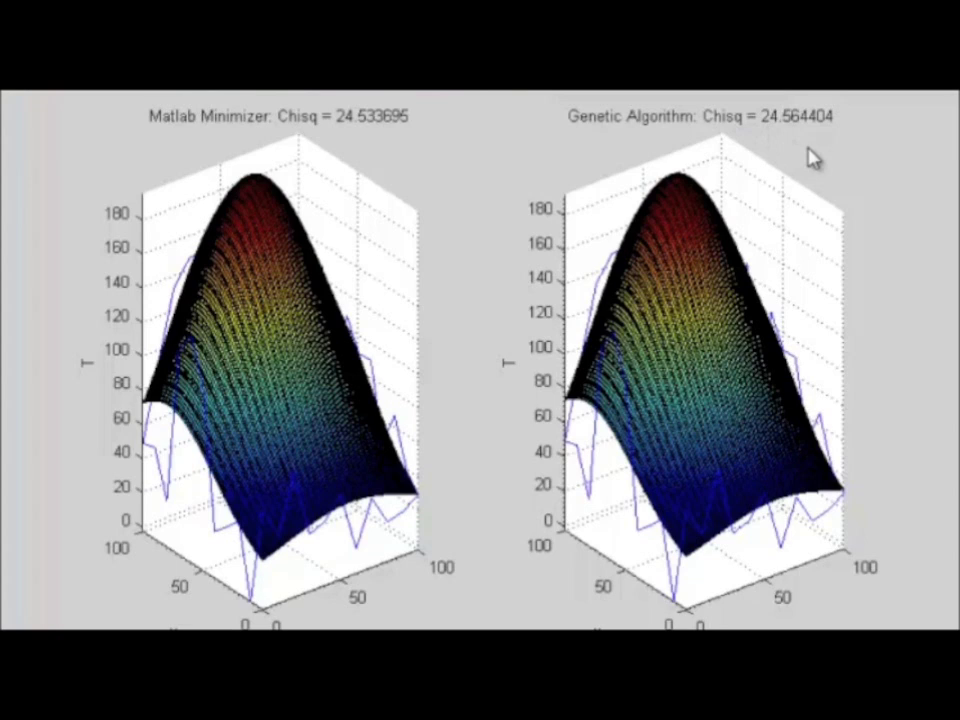
mouse_move(788, 145)
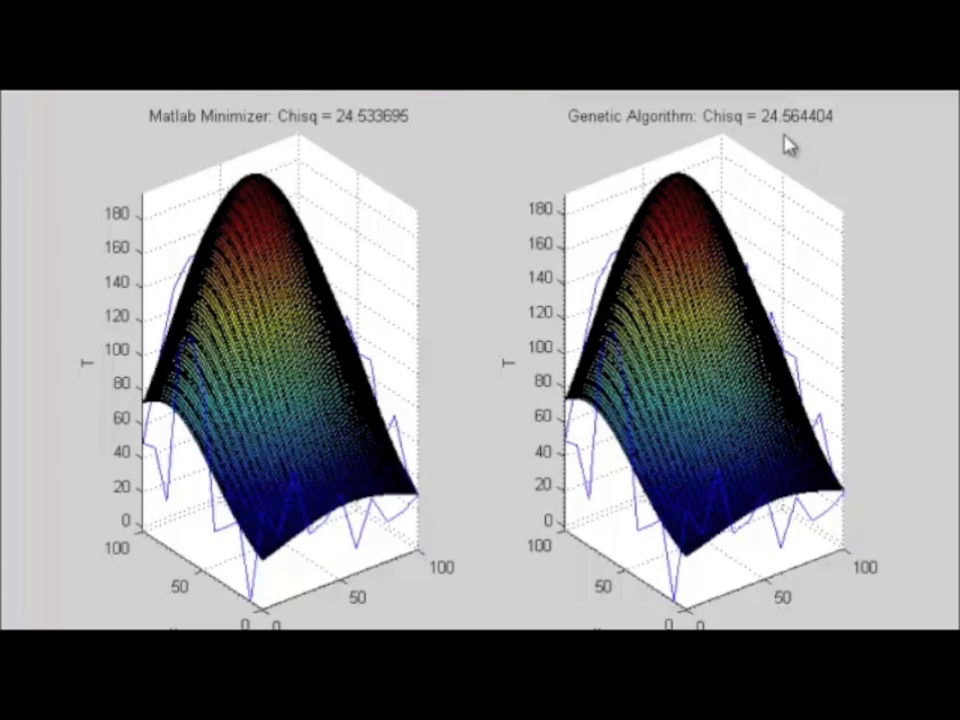
mouse_move(582, 126)
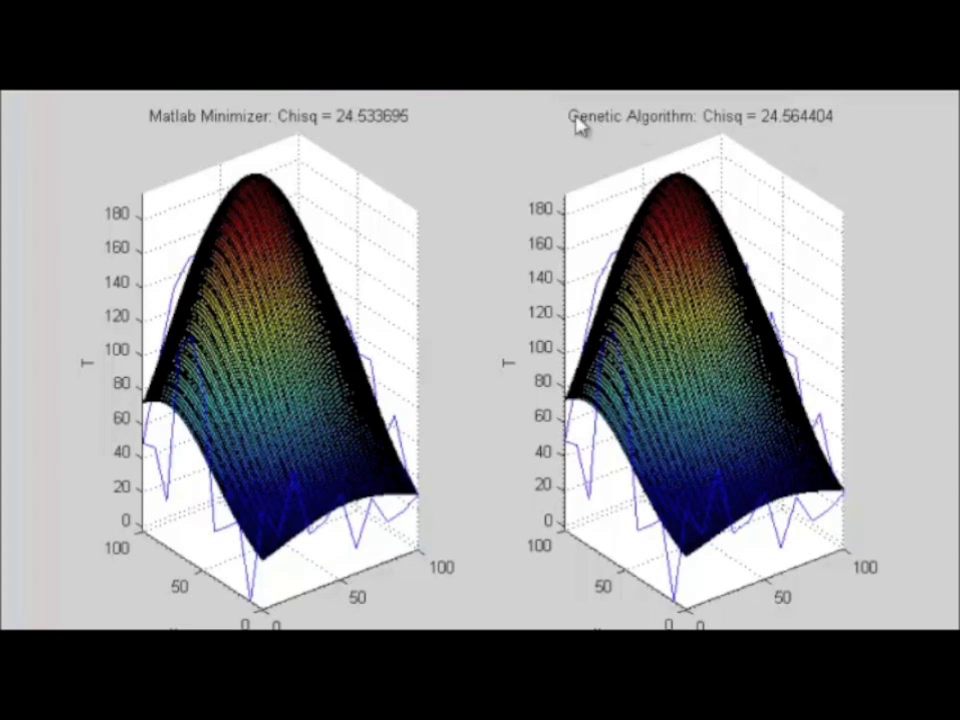
mouse_move(518, 182)
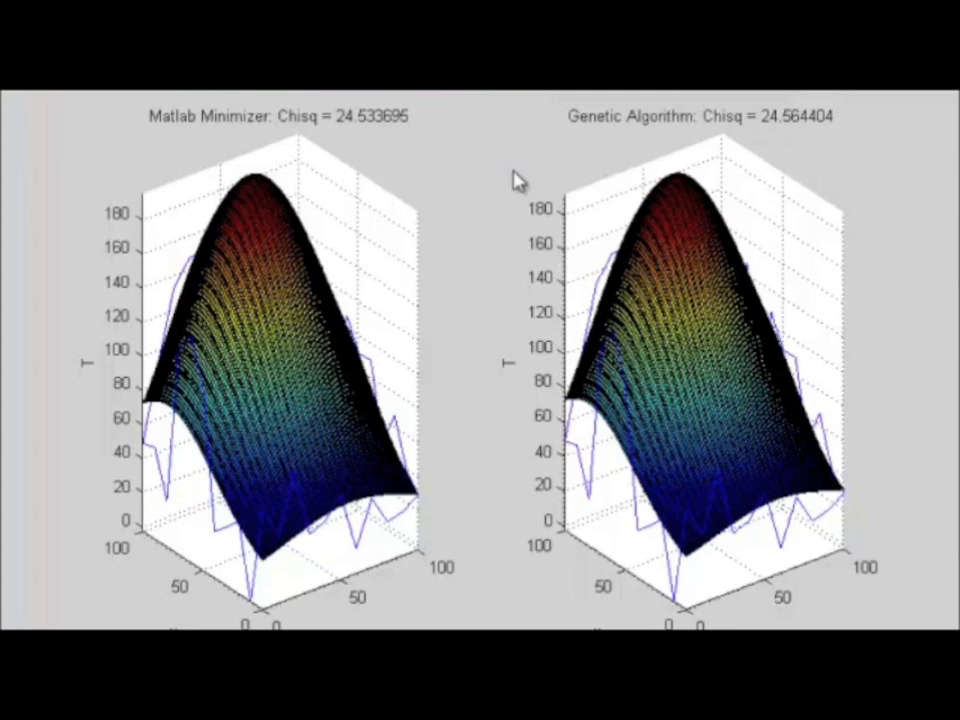
mouse_move(480, 253)
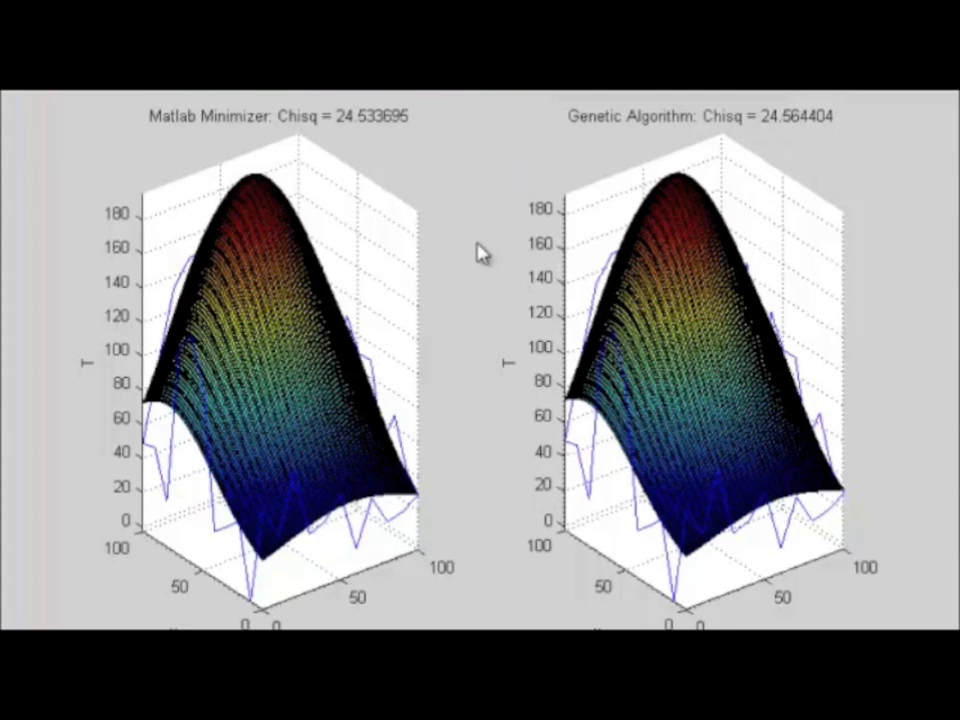
mouse_move(840, 115)
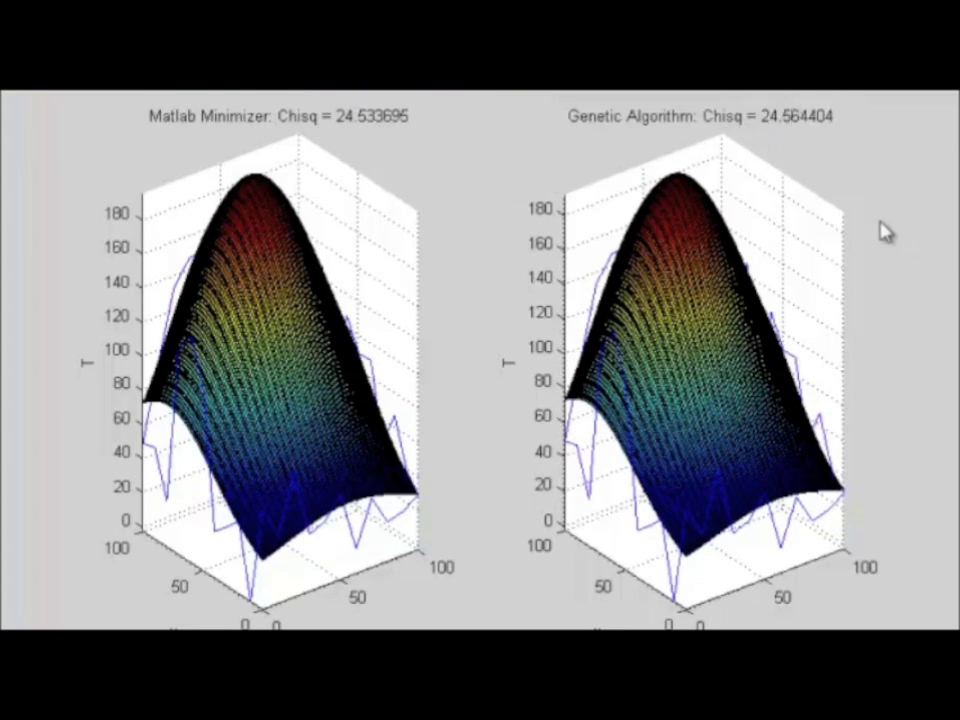
mouse_move(800, 400)
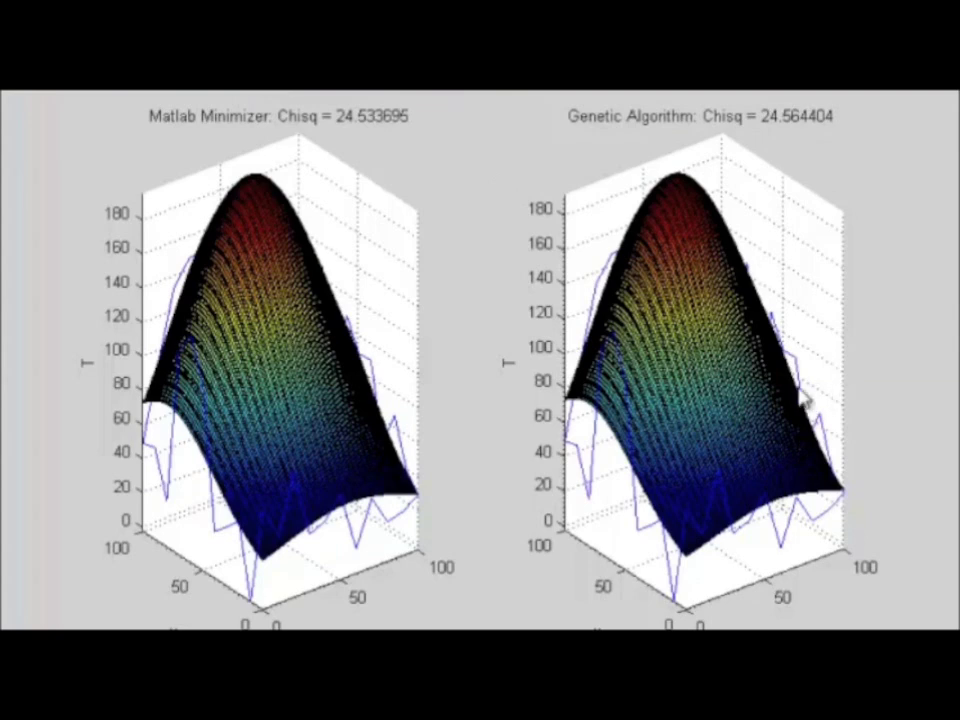
mouse_move(948, 380)
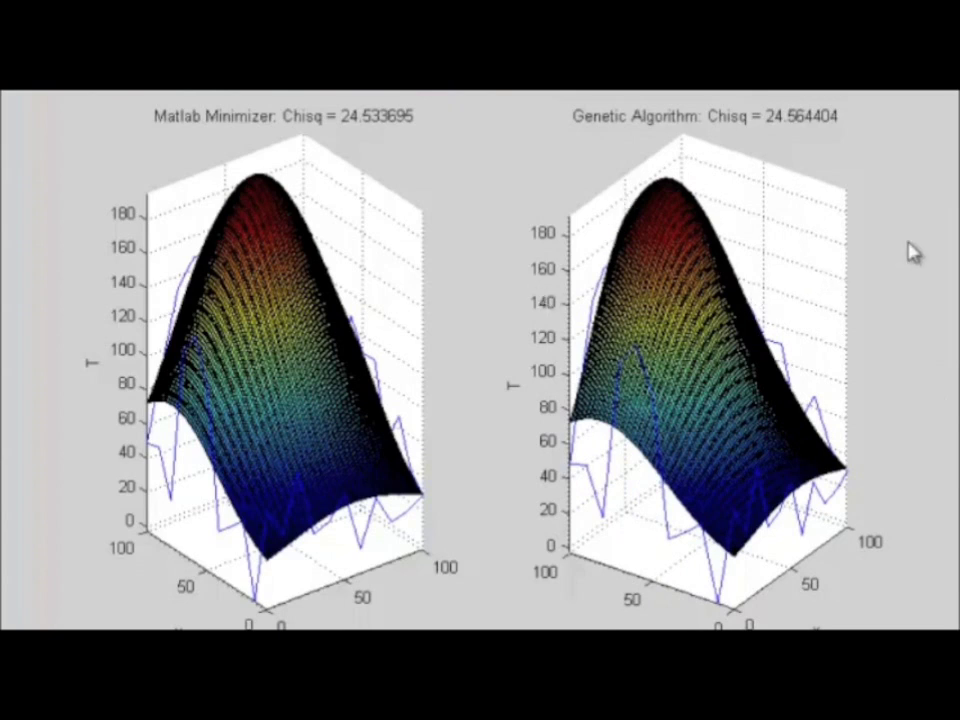
mouse_move(807, 134)
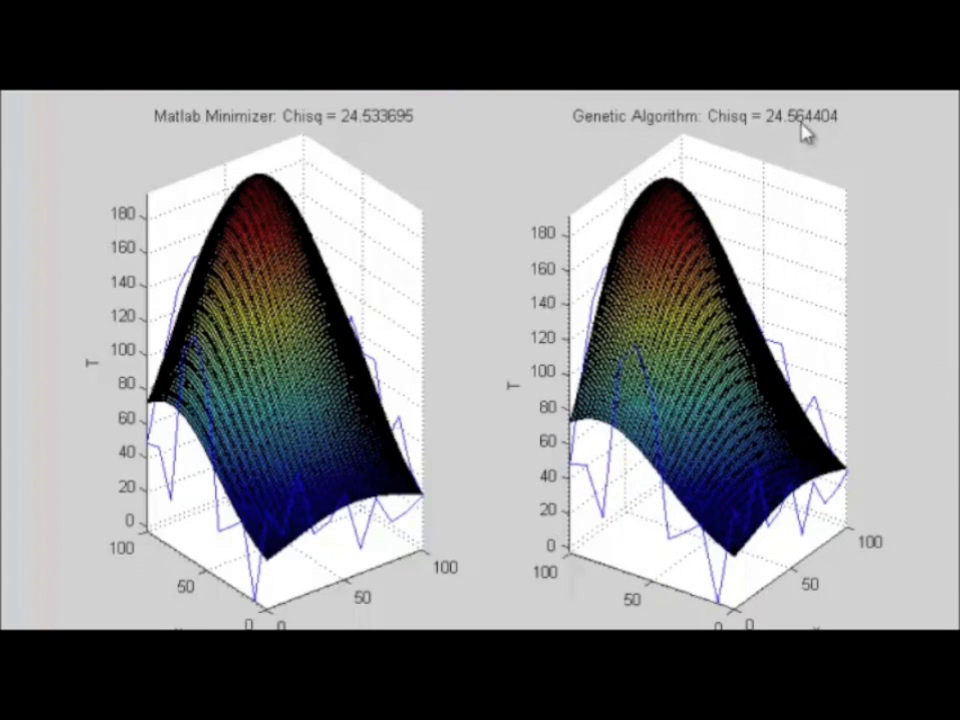
mouse_move(885, 180)
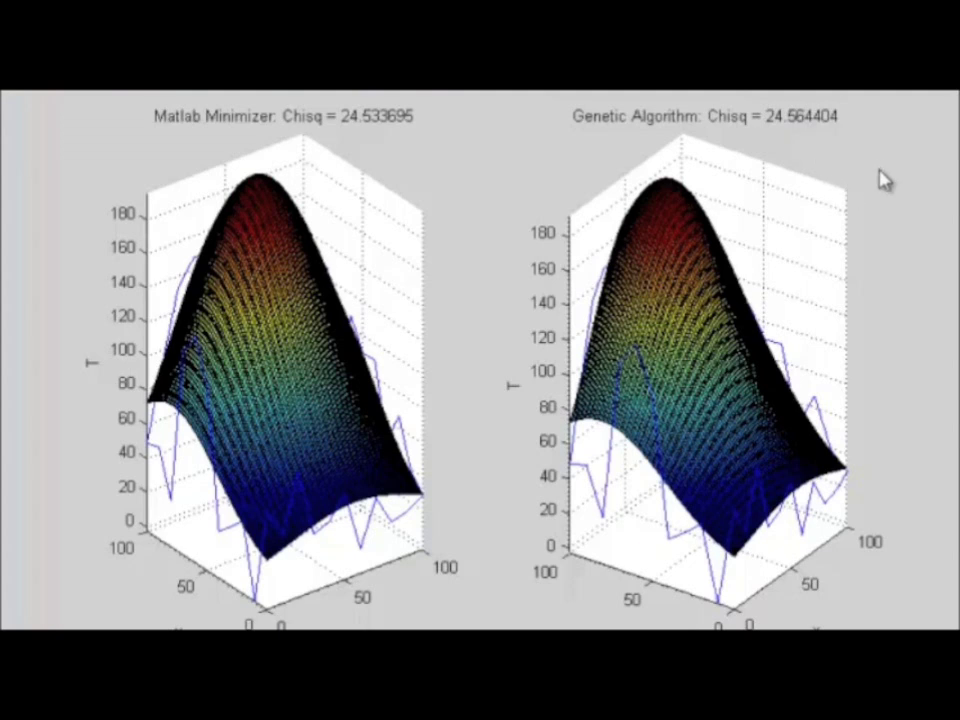
mouse_move(888, 180)
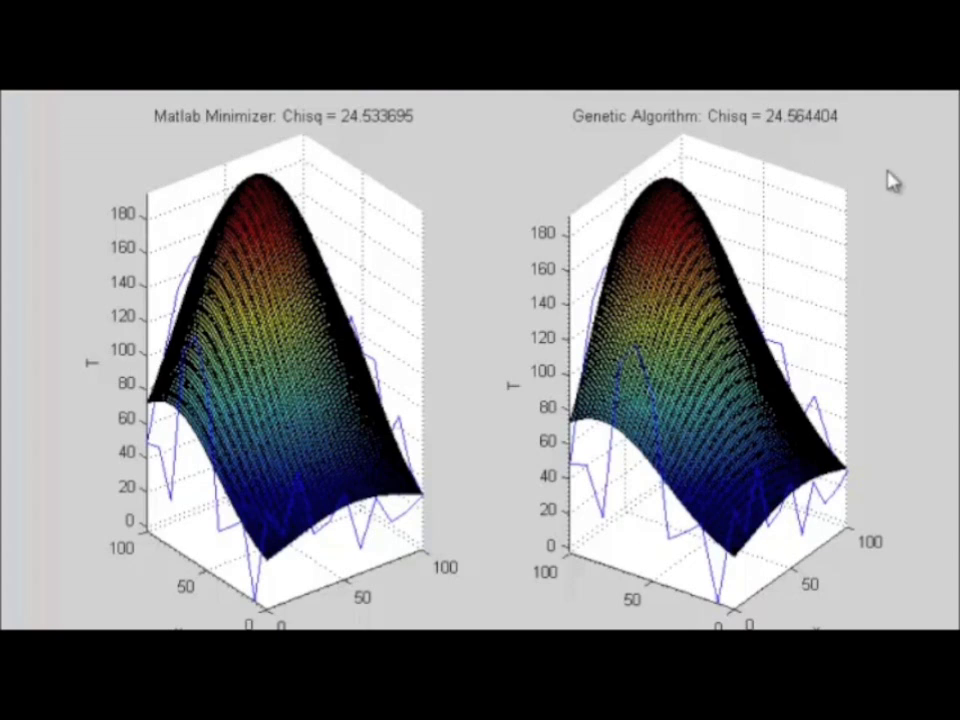
mouse_move(883, 215)
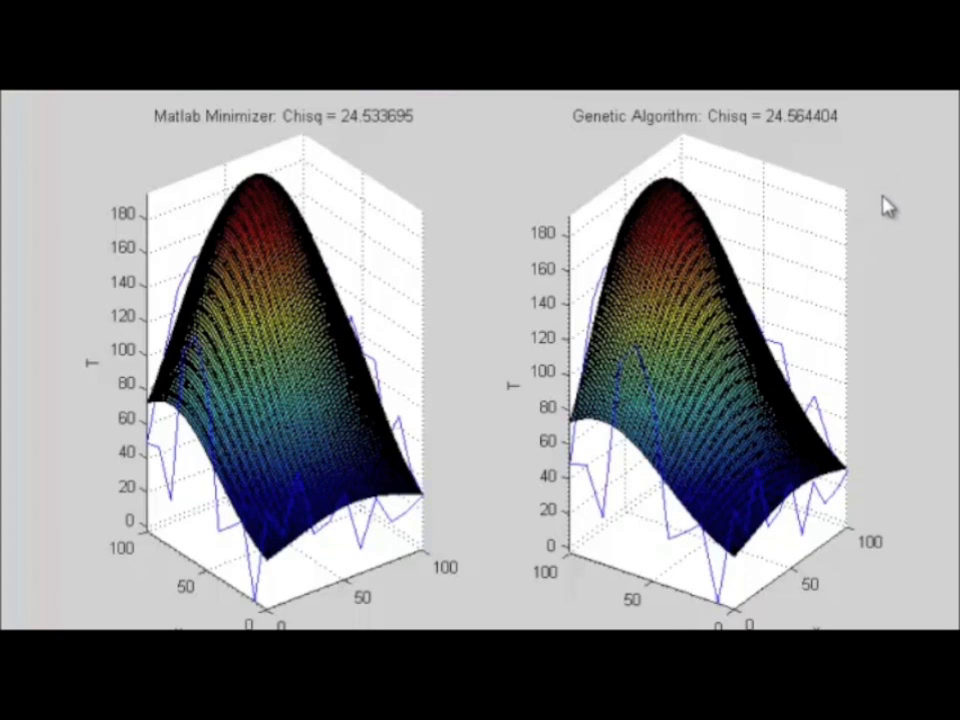
mouse_move(864, 257)
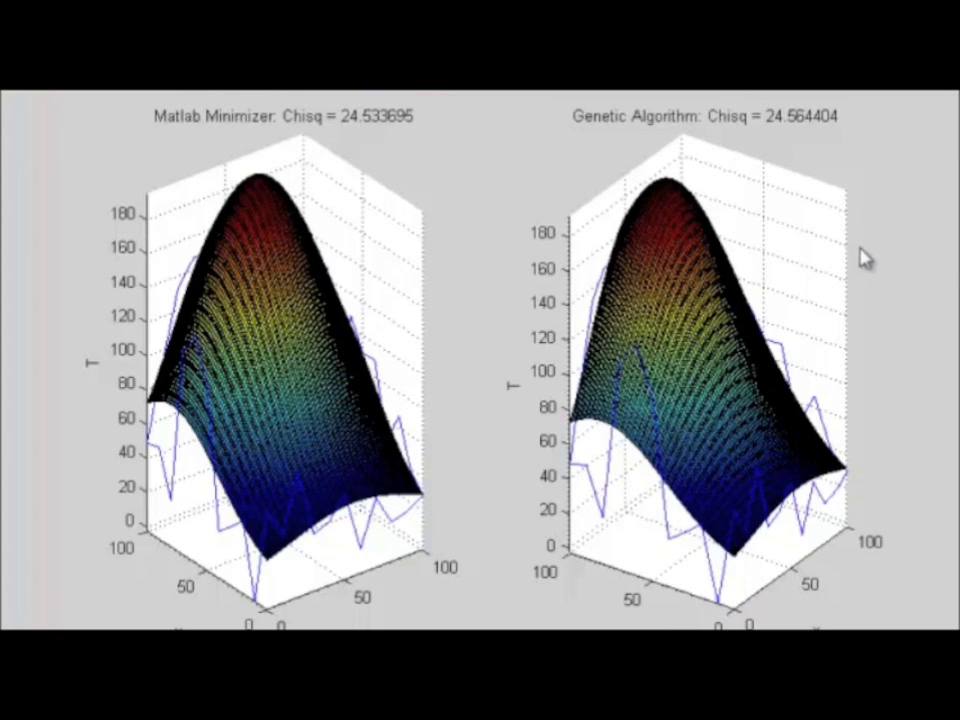
mouse_move(935, 565)
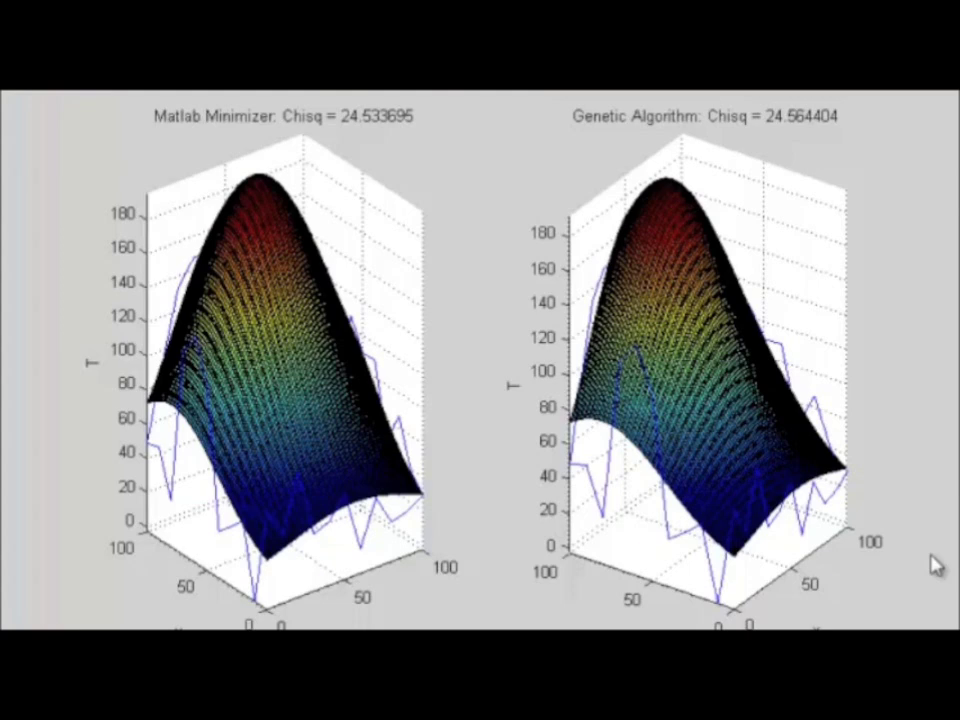
mouse_move(888, 567)
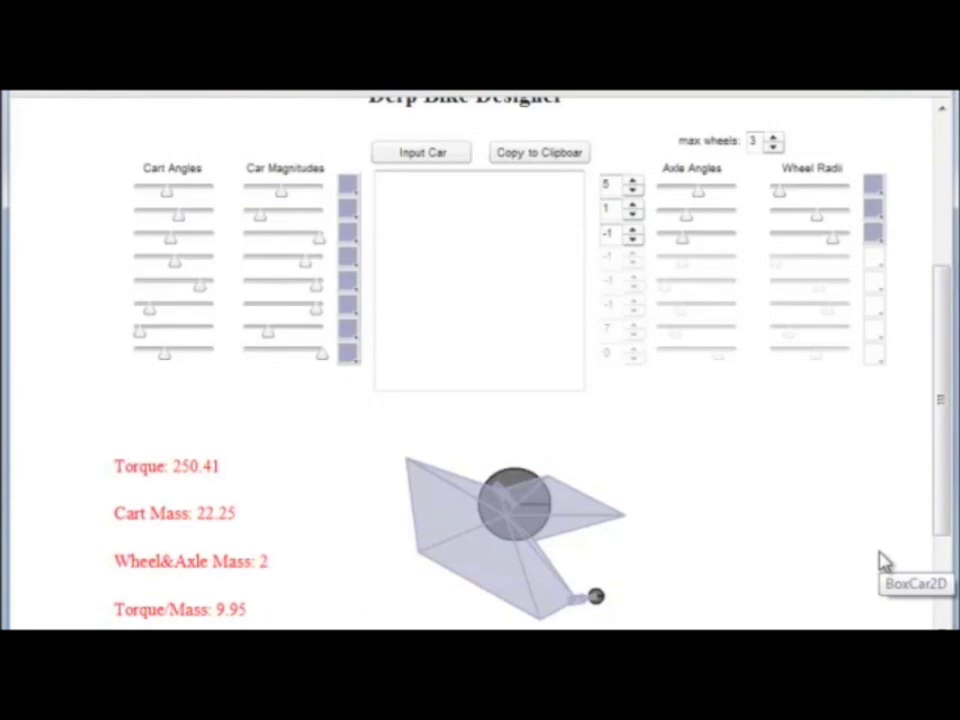
mouse_move(603, 453)
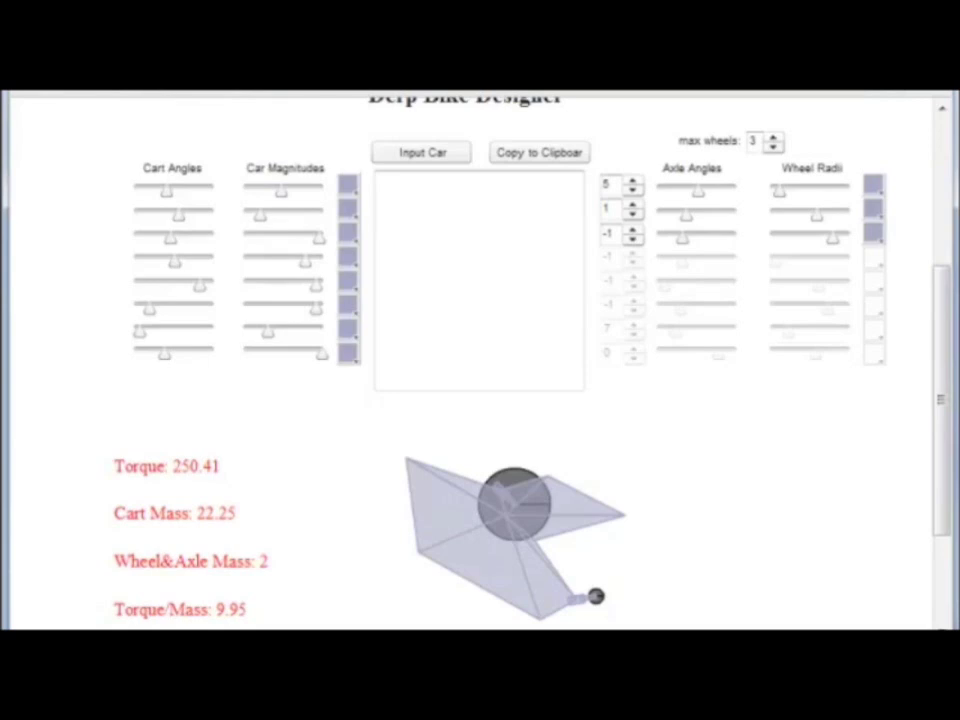
mouse_move(605, 415)
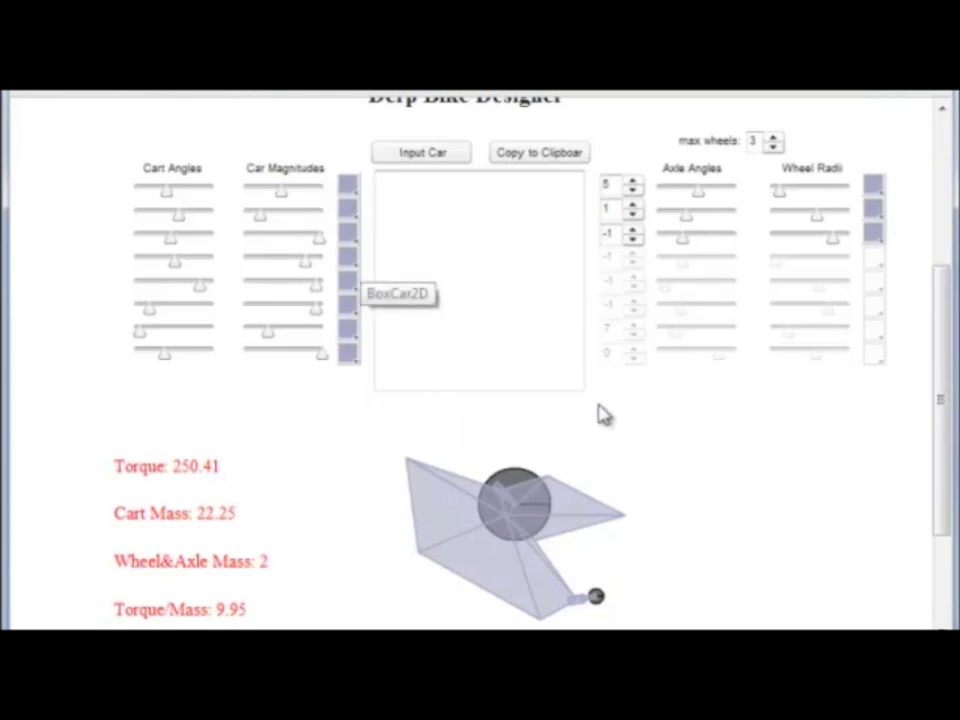
mouse_move(645, 498)
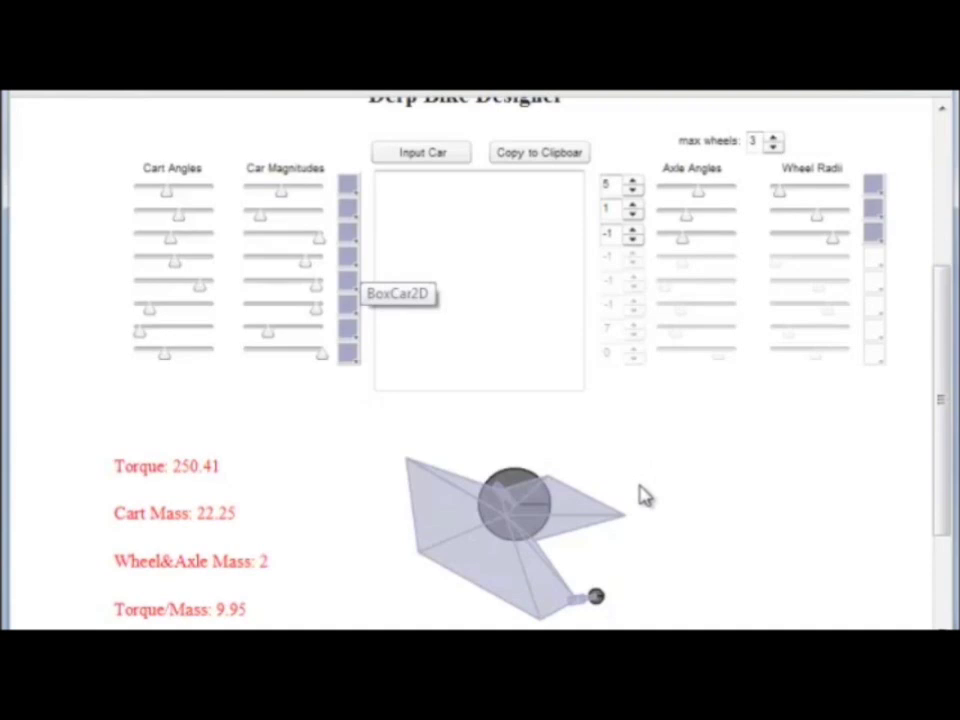
mouse_move(688, 511)
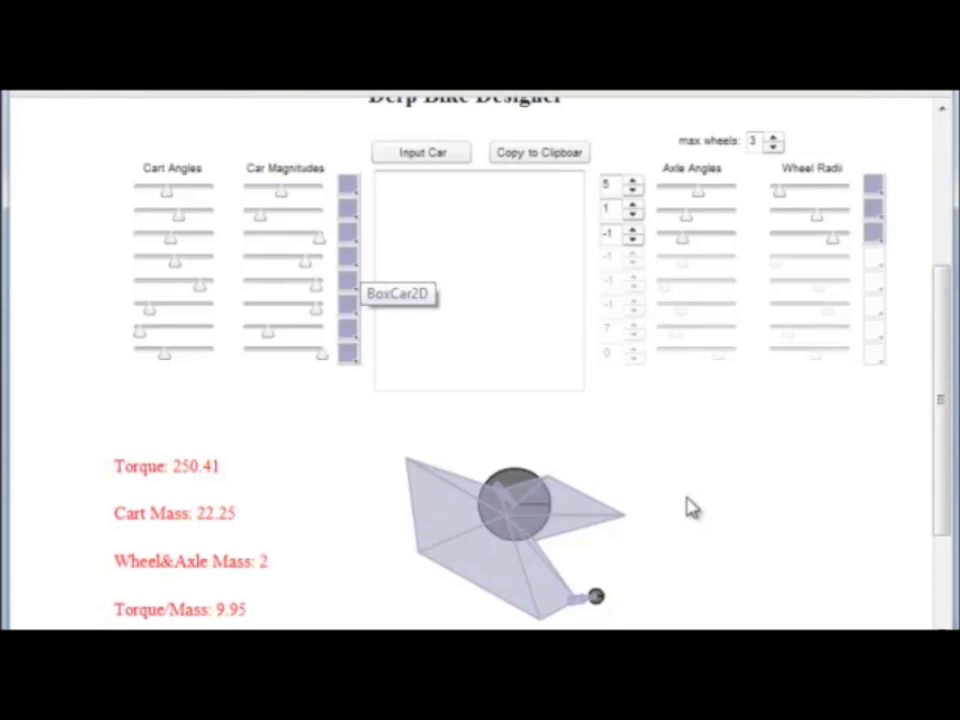
mouse_move(560, 533)
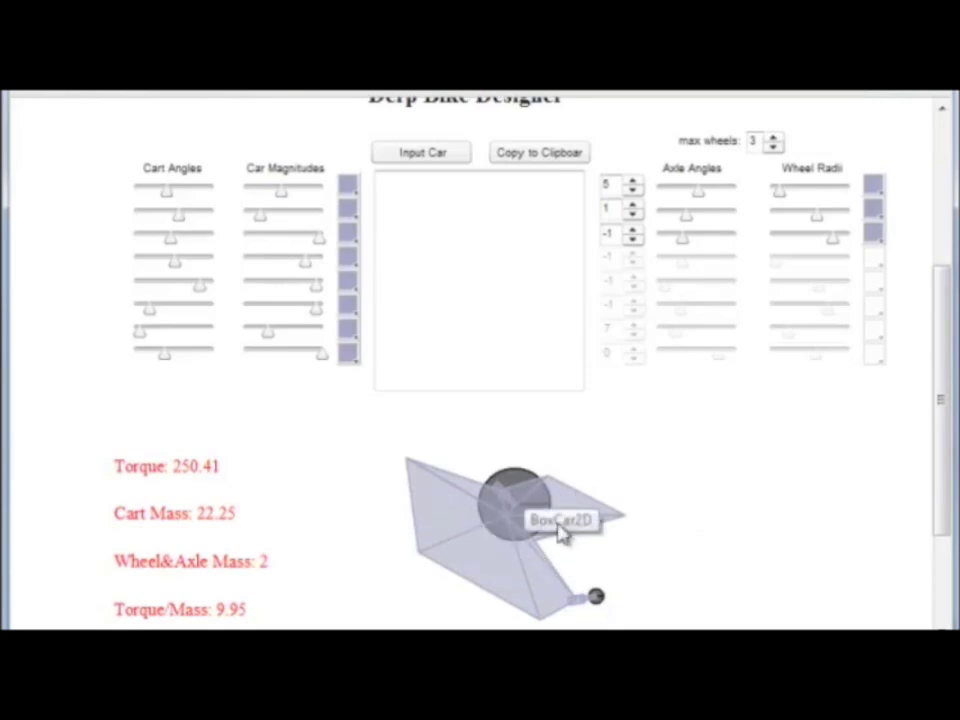
mouse_move(303, 393)
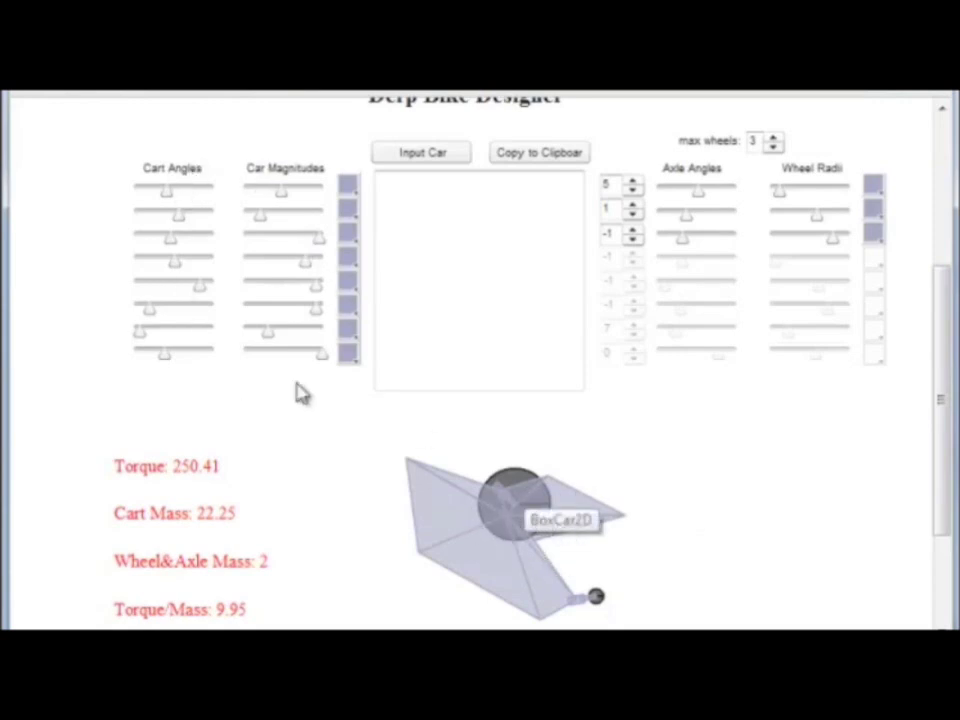
mouse_move(460, 530)
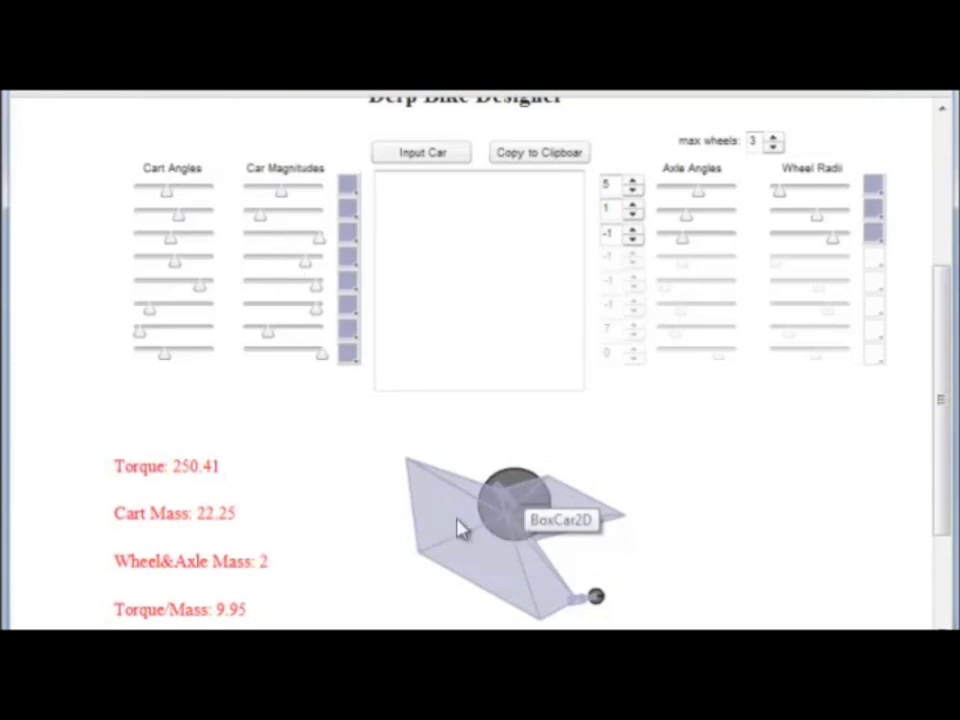
mouse_move(485, 495)
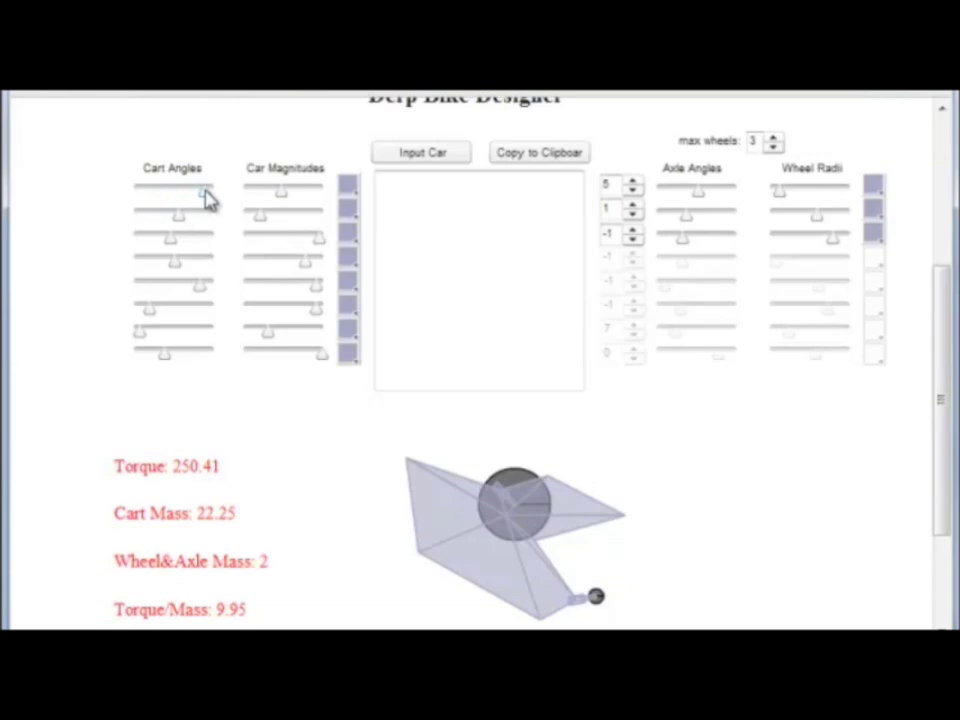
mouse_move(280, 205)
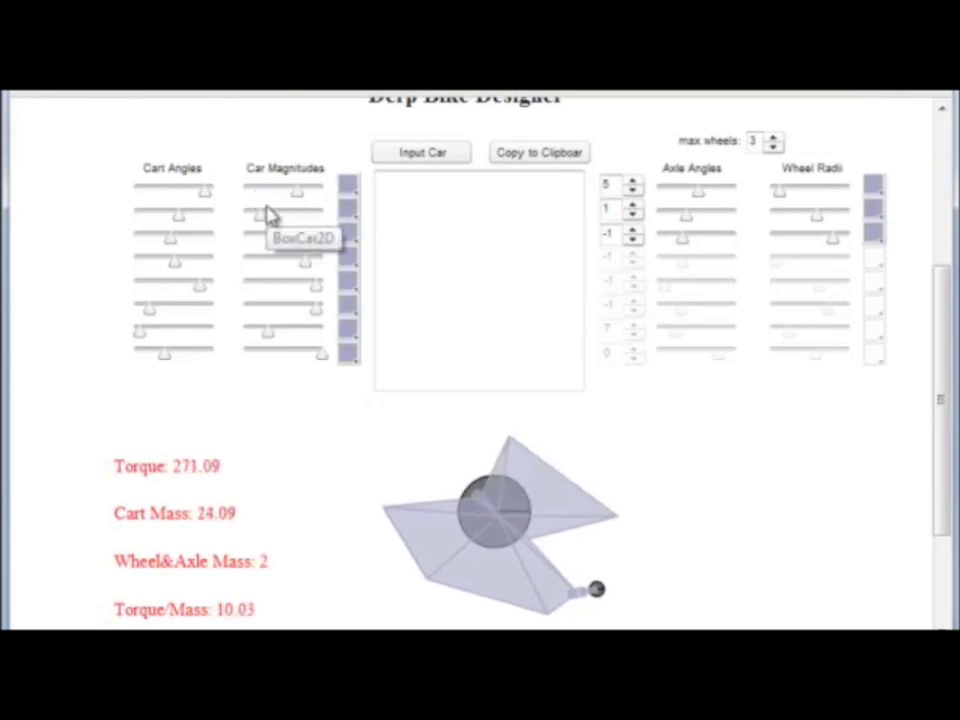
mouse_move(700, 200)
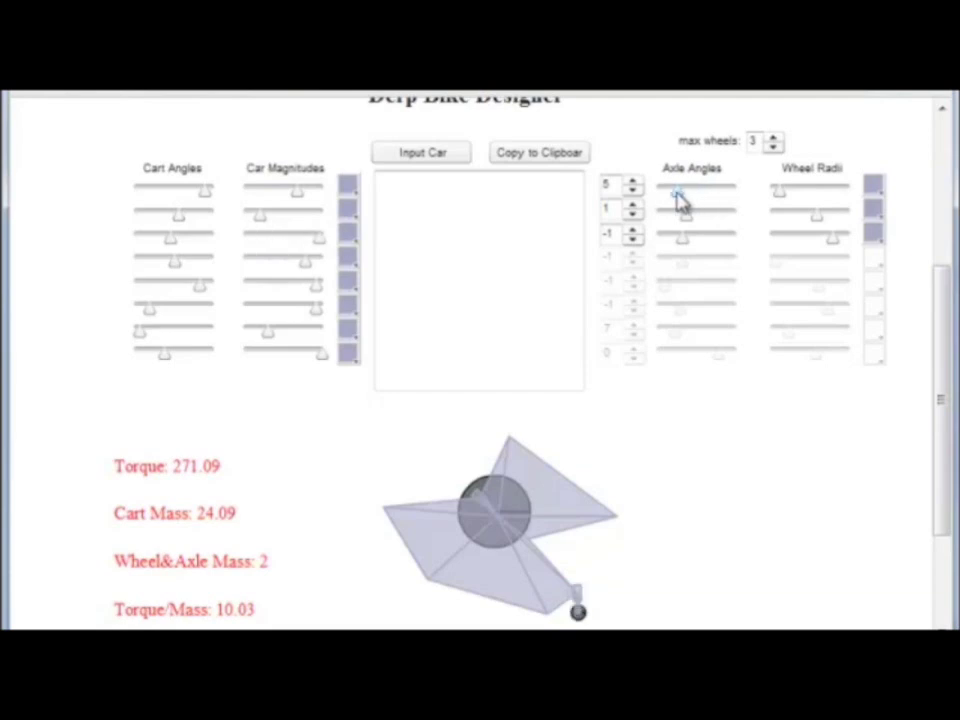
mouse_move(835, 208)
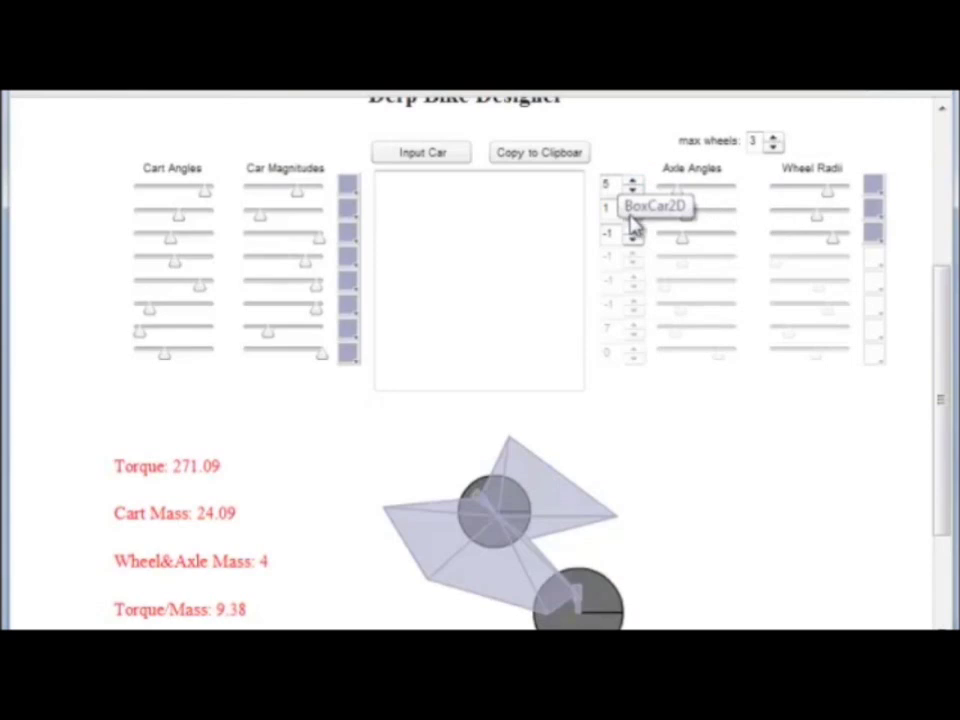
- Move the first wheel to another cart vertex, then add and remove a third wheel
left_click(636, 190)
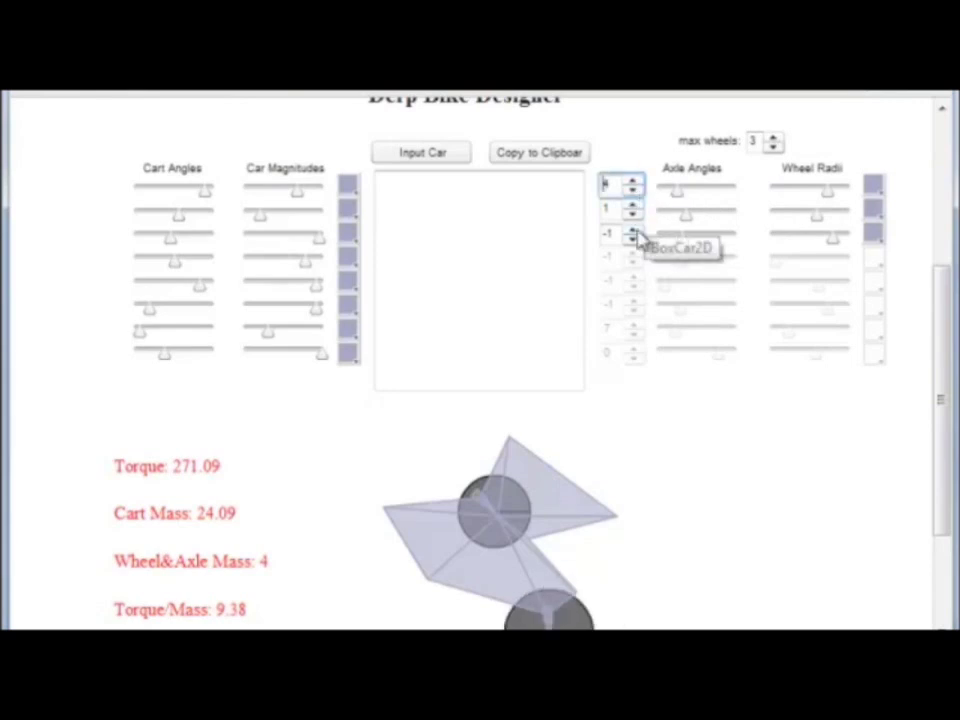
left_click(634, 229)
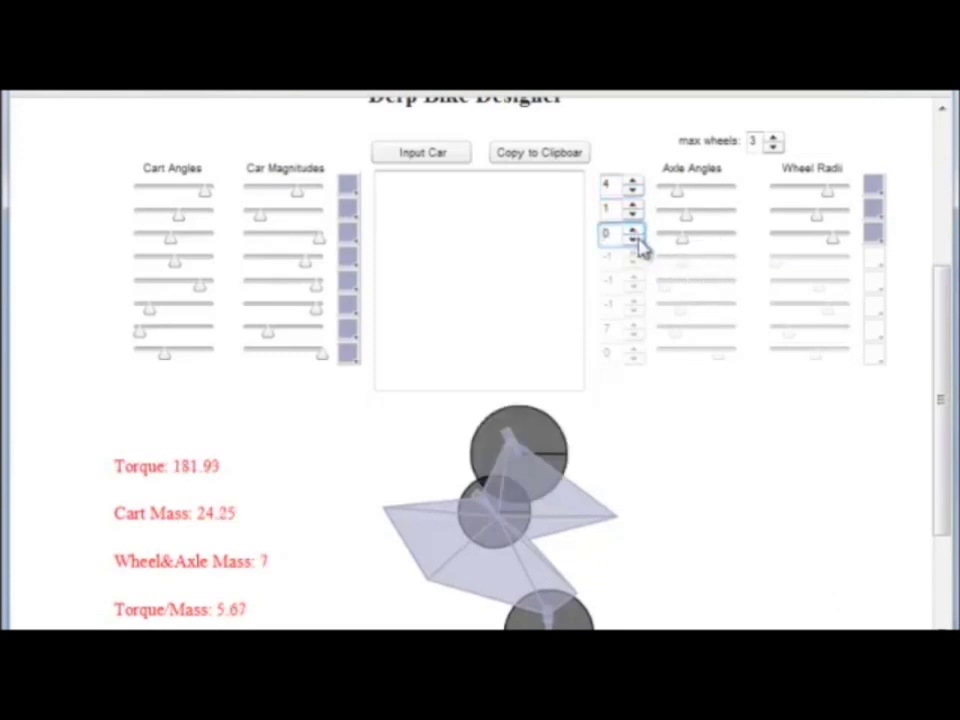
left_click(635, 238)
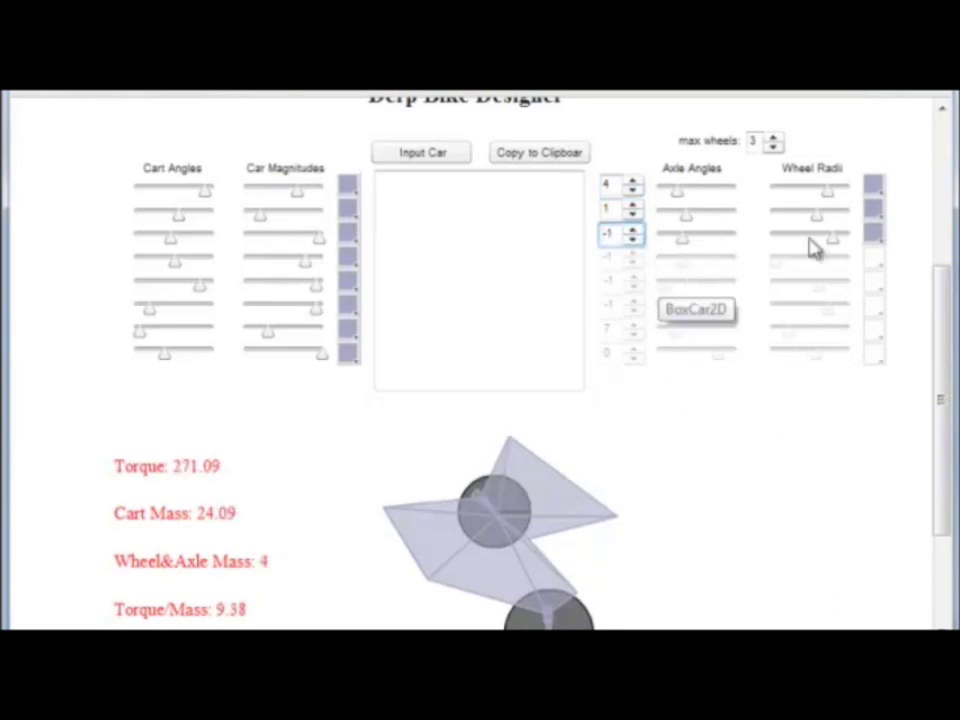
mouse_move(222, 192)
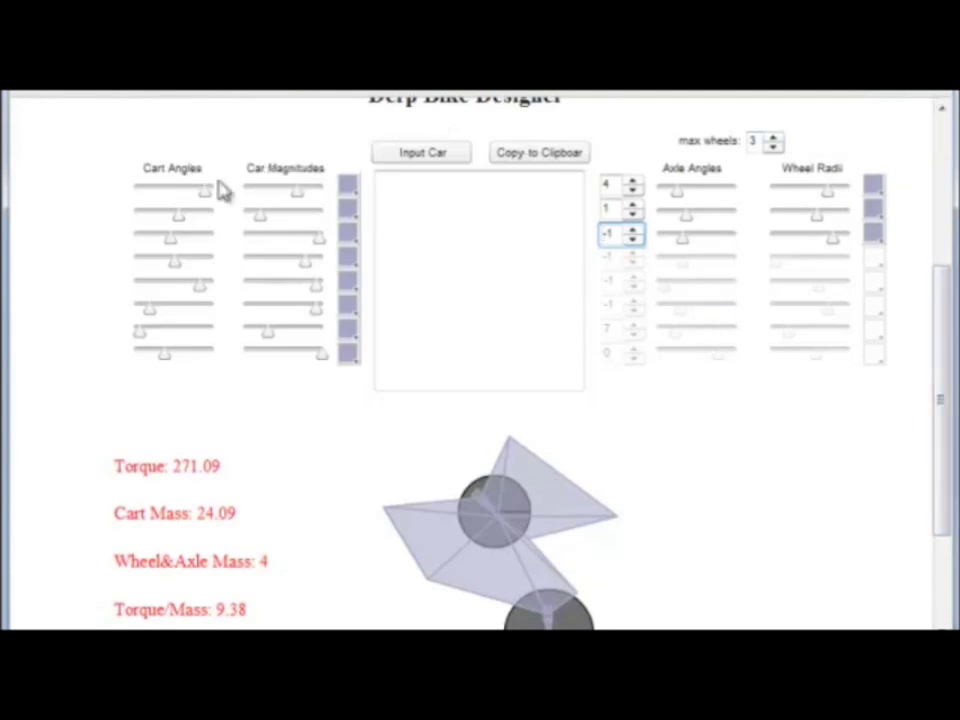
mouse_move(795, 453)
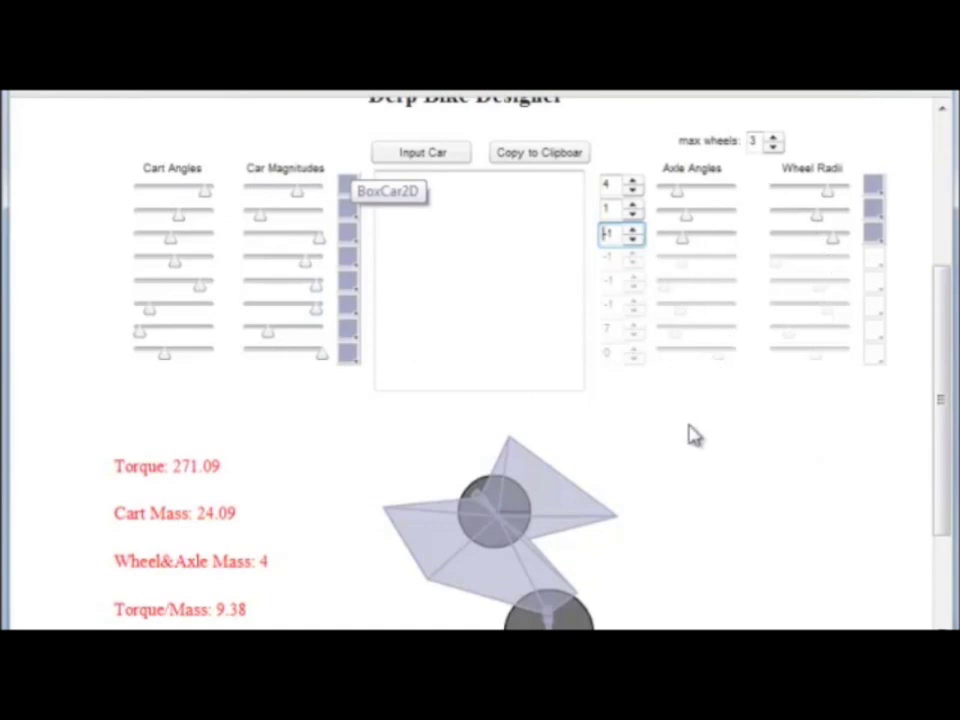
left_click(634, 229)
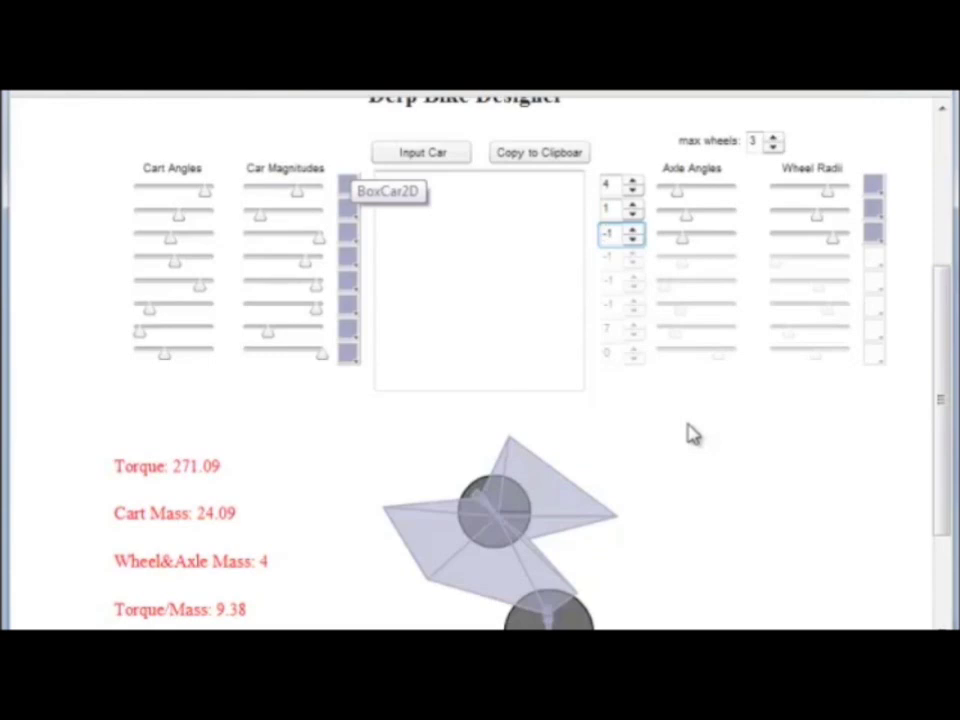
mouse_move(650, 420)
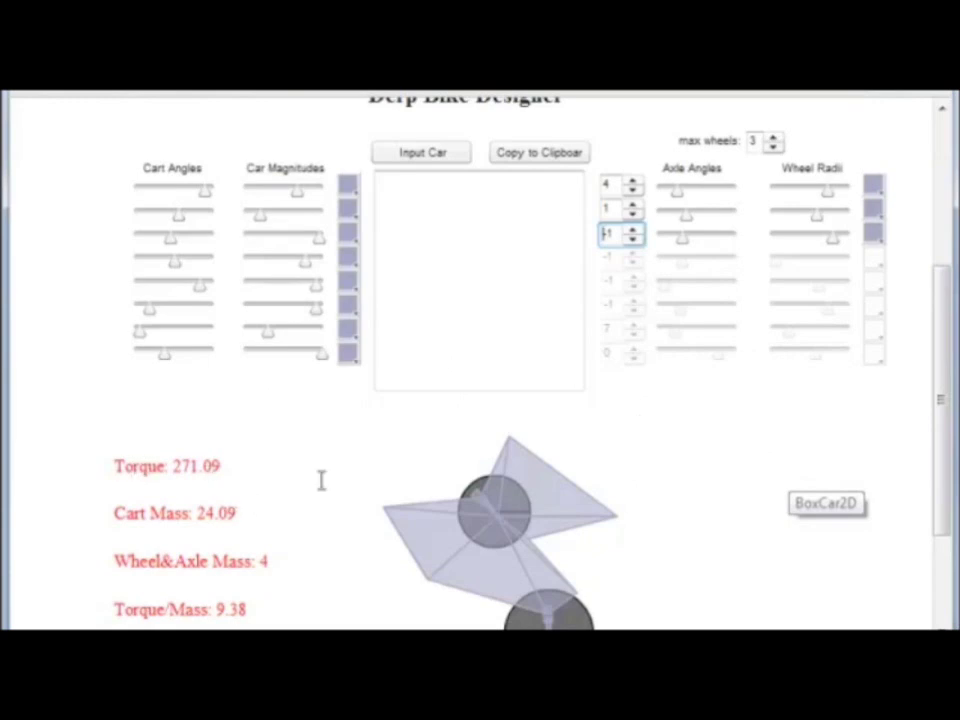
left_click(634, 238)
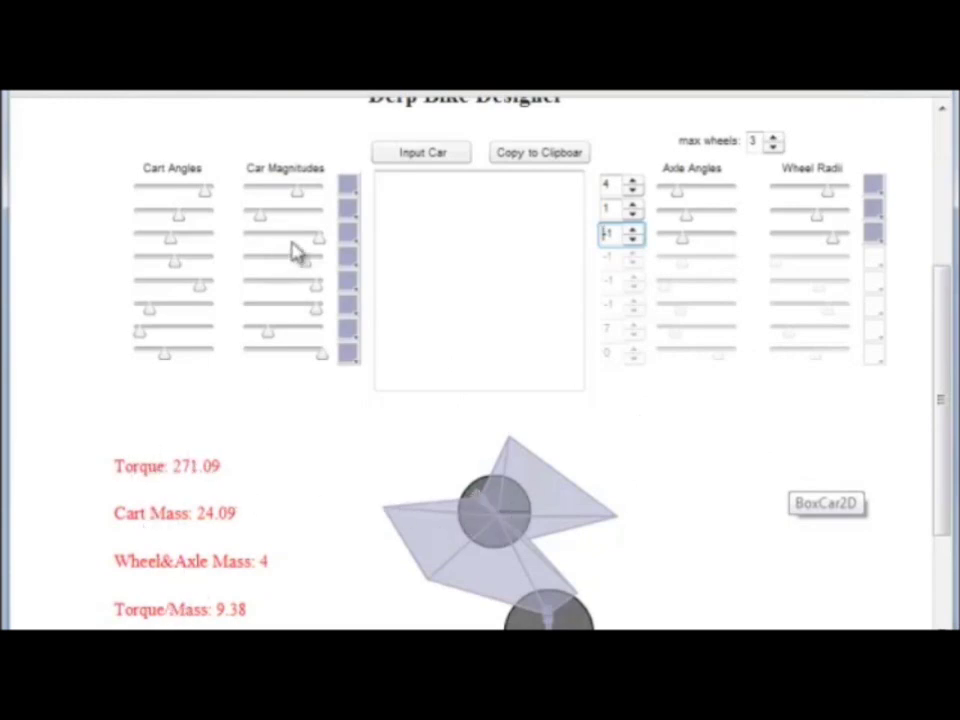
left_click(633, 238)
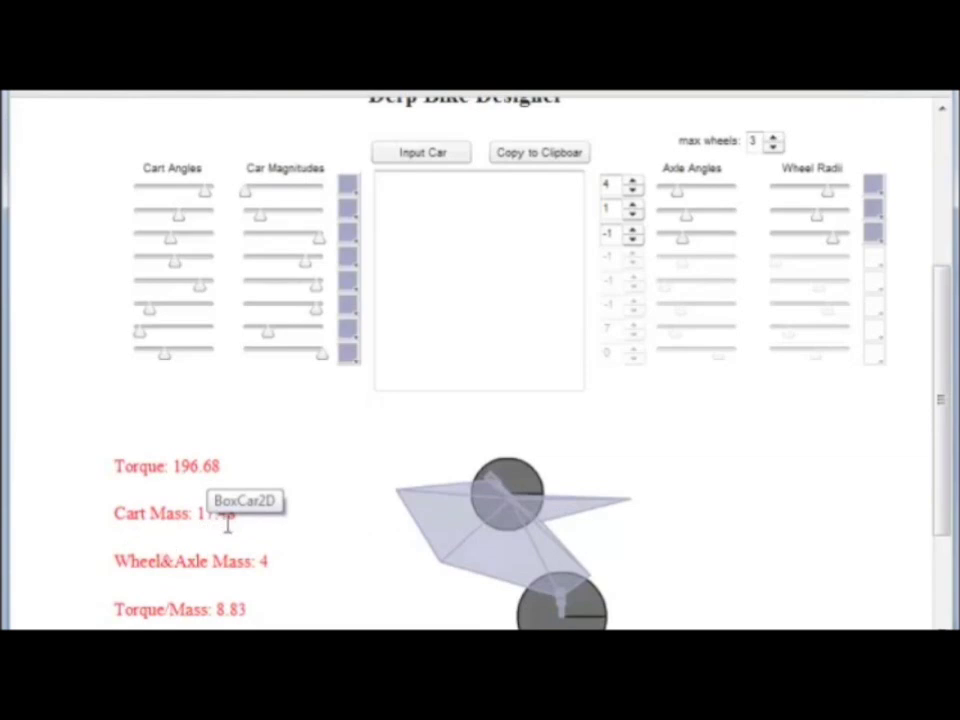
mouse_move(573, 535)
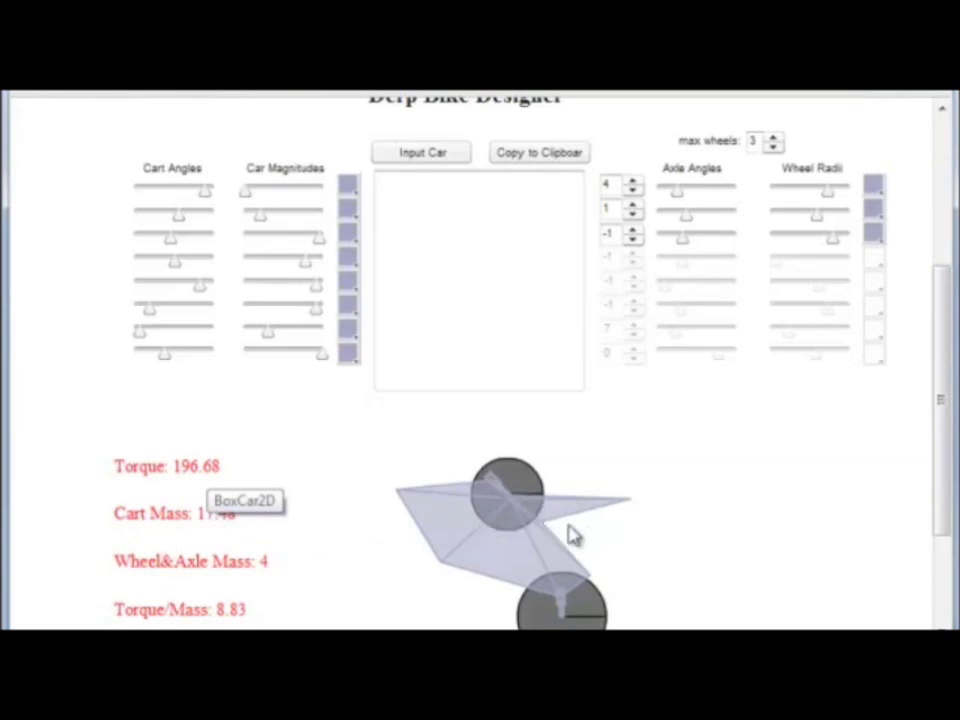
mouse_move(585, 490)
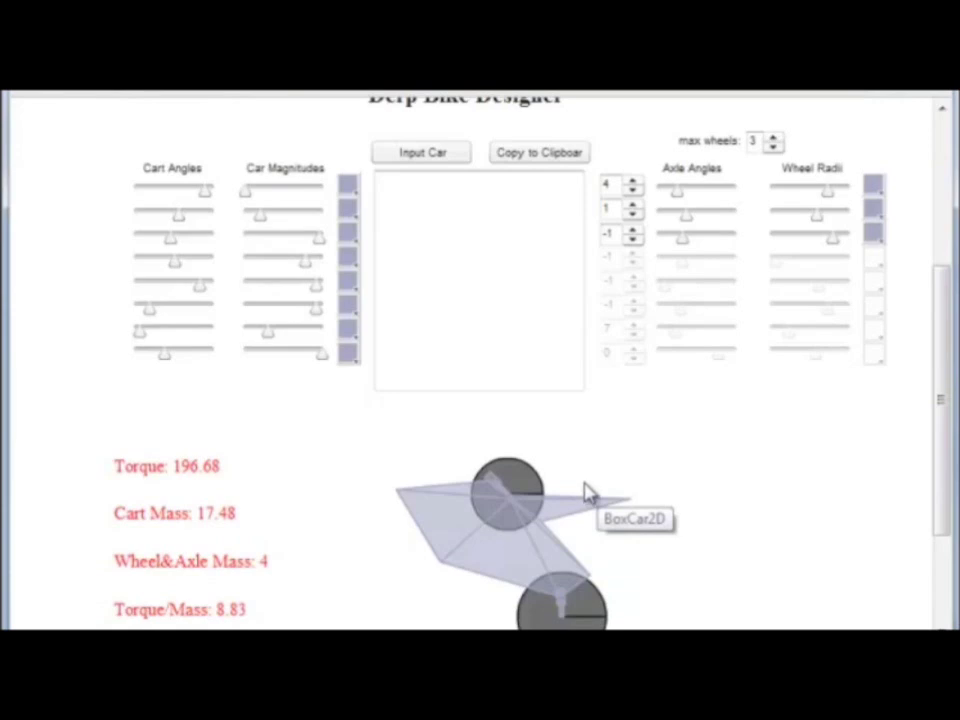
mouse_move(678, 505)
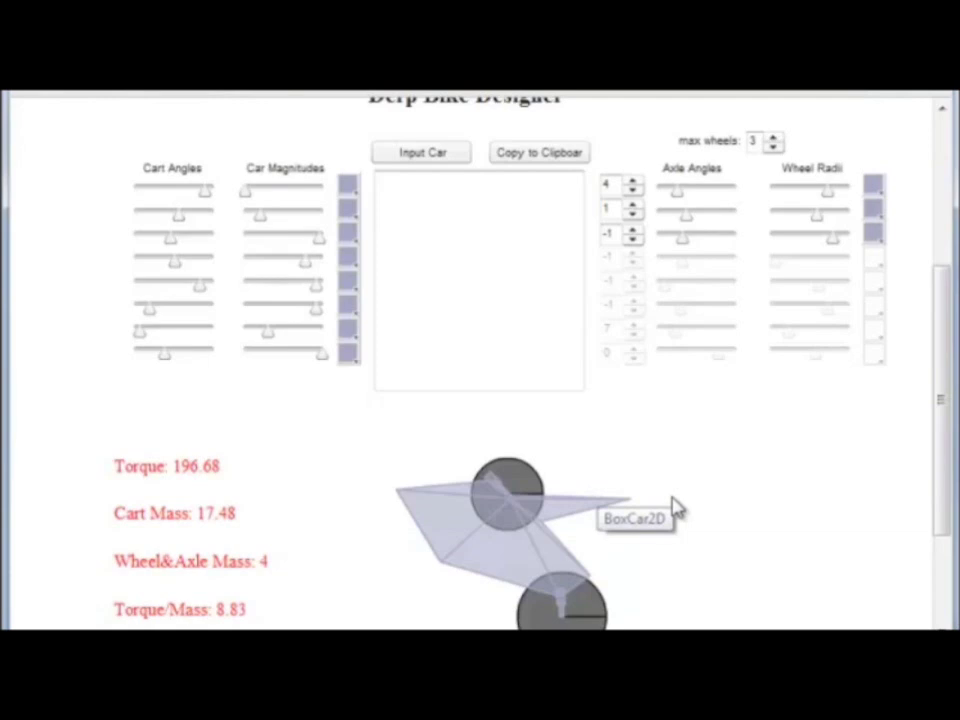